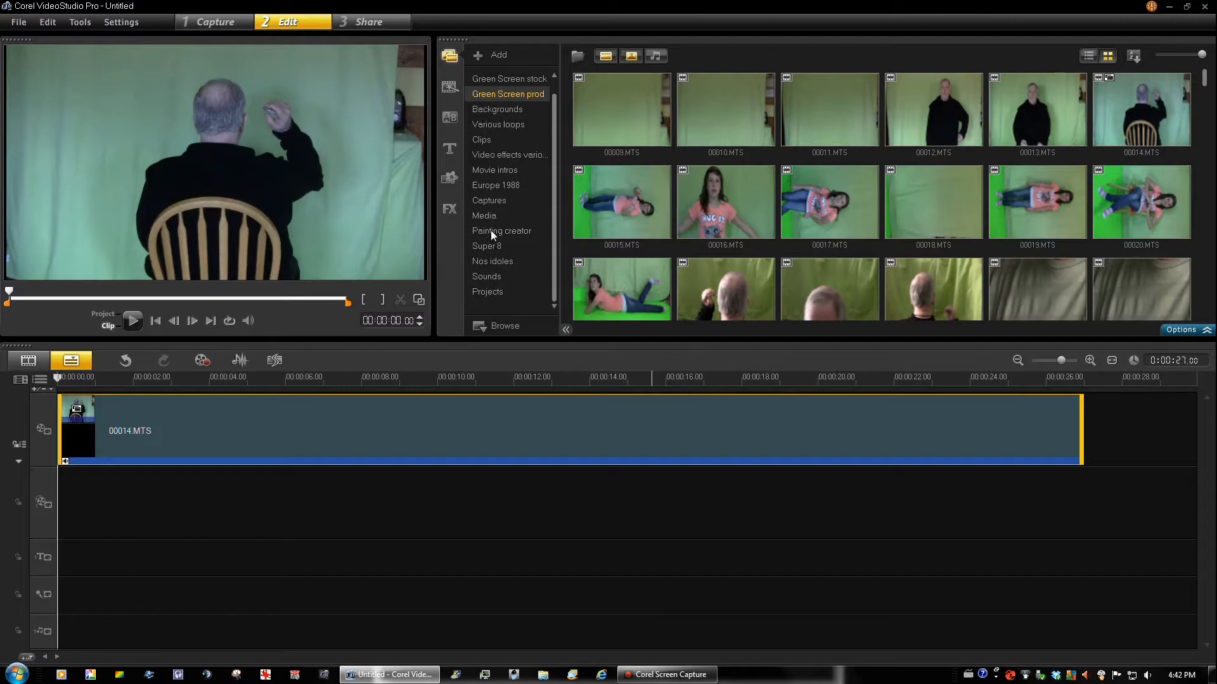
Show the Painting creator mask images in the library and reveal the Tools menu
{"action": "left_click", "coordinate": [502, 231]}
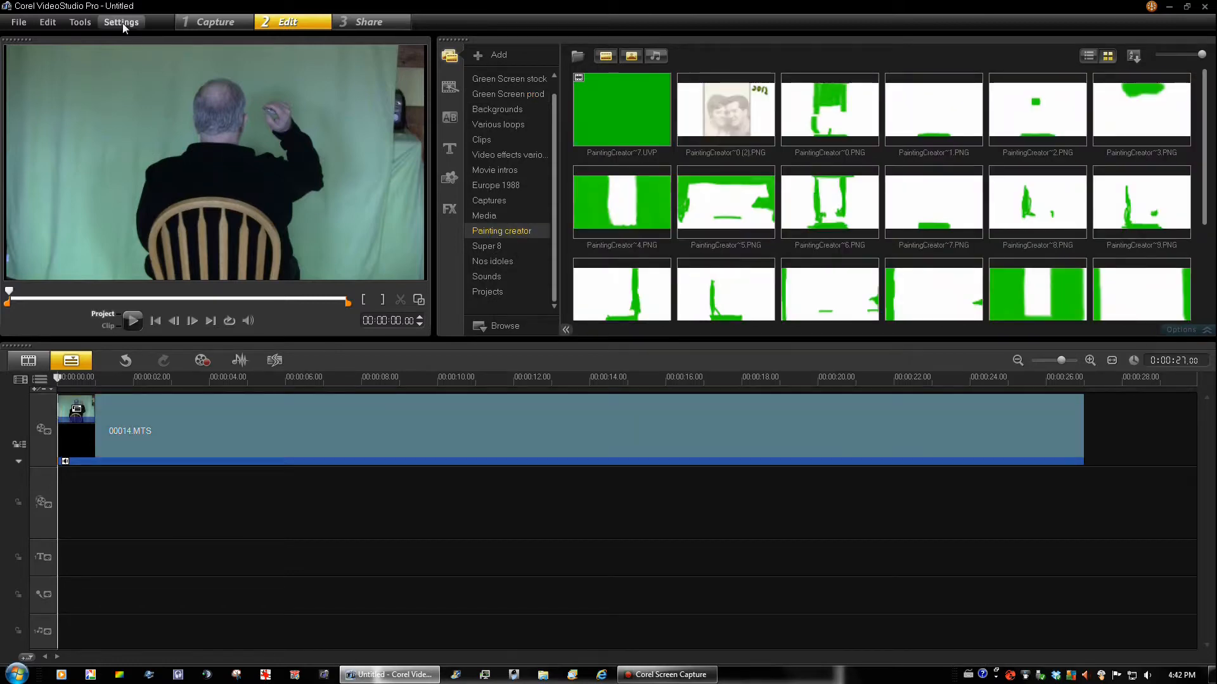
{"action": "left_click", "coordinate": [80, 21]}
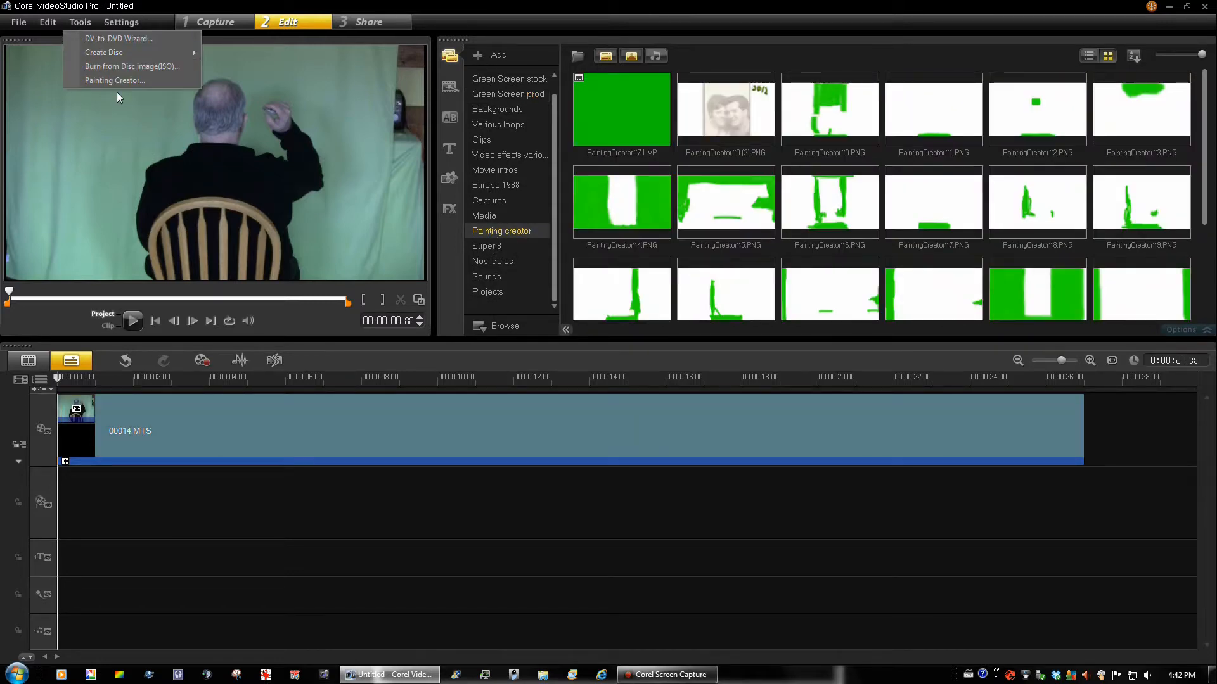
{"action": "mouse_move", "coordinate": [114, 80]}
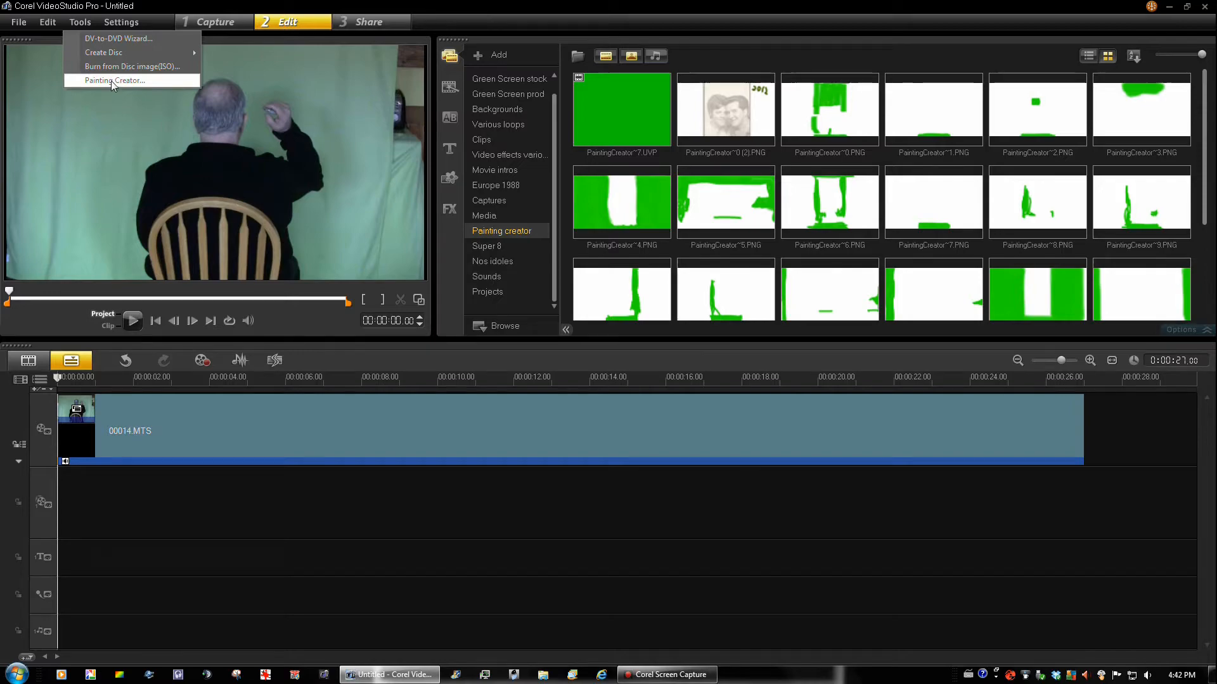
In Painting Creator, brush green over the backdrop around the man and save it as PaintingCreator 10
{"action": "left_click", "coordinate": [115, 79]}
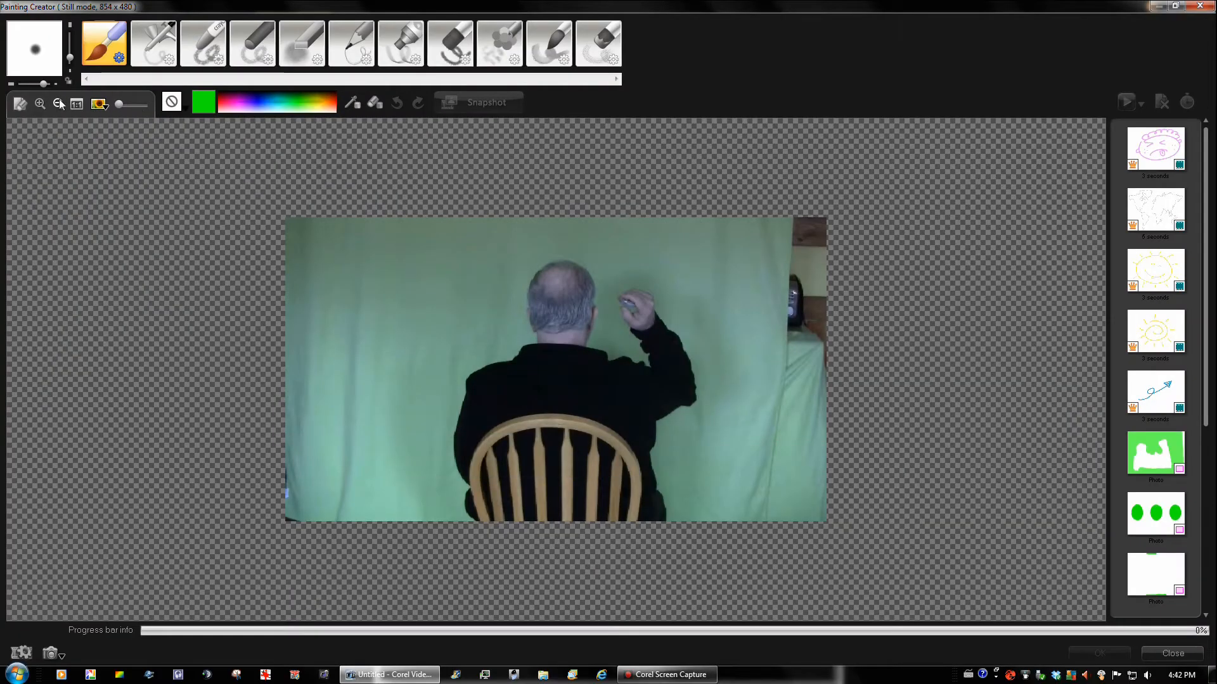
{"action": "left_click", "coordinate": [40, 106]}
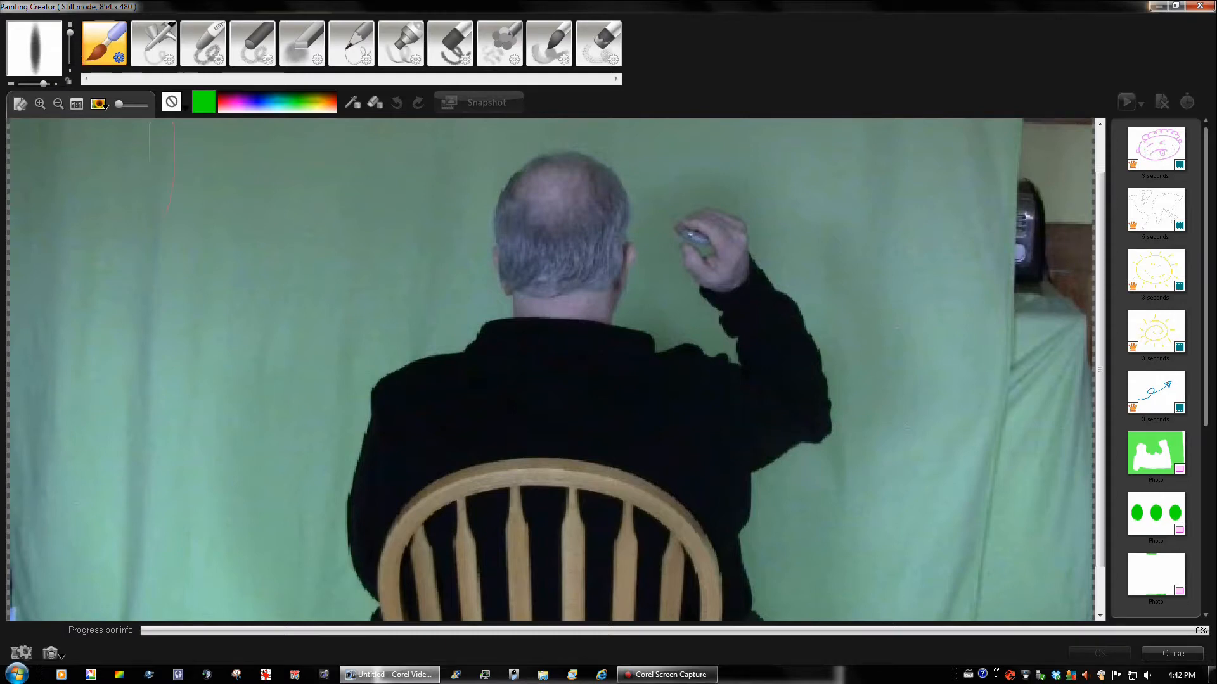
{"action": "left_click_drag", "start_coordinate": [171, 128], "coordinate": [171, 194]}
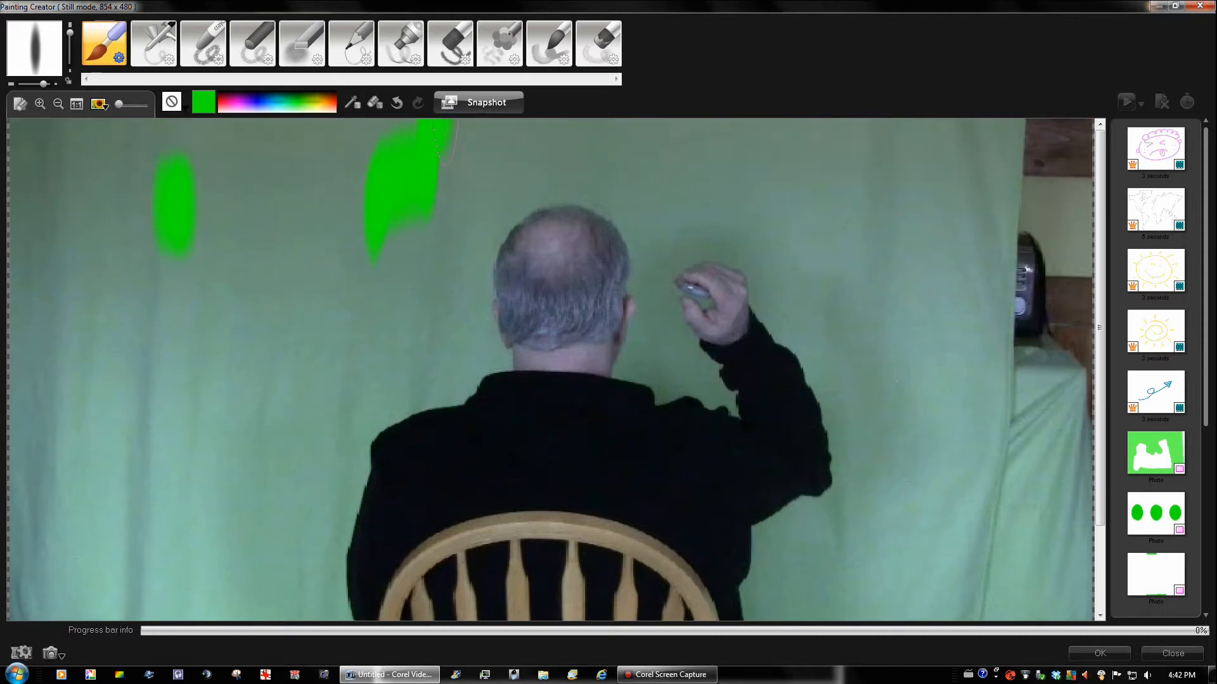
{"action": "mouse_move", "coordinate": [478, 101]}
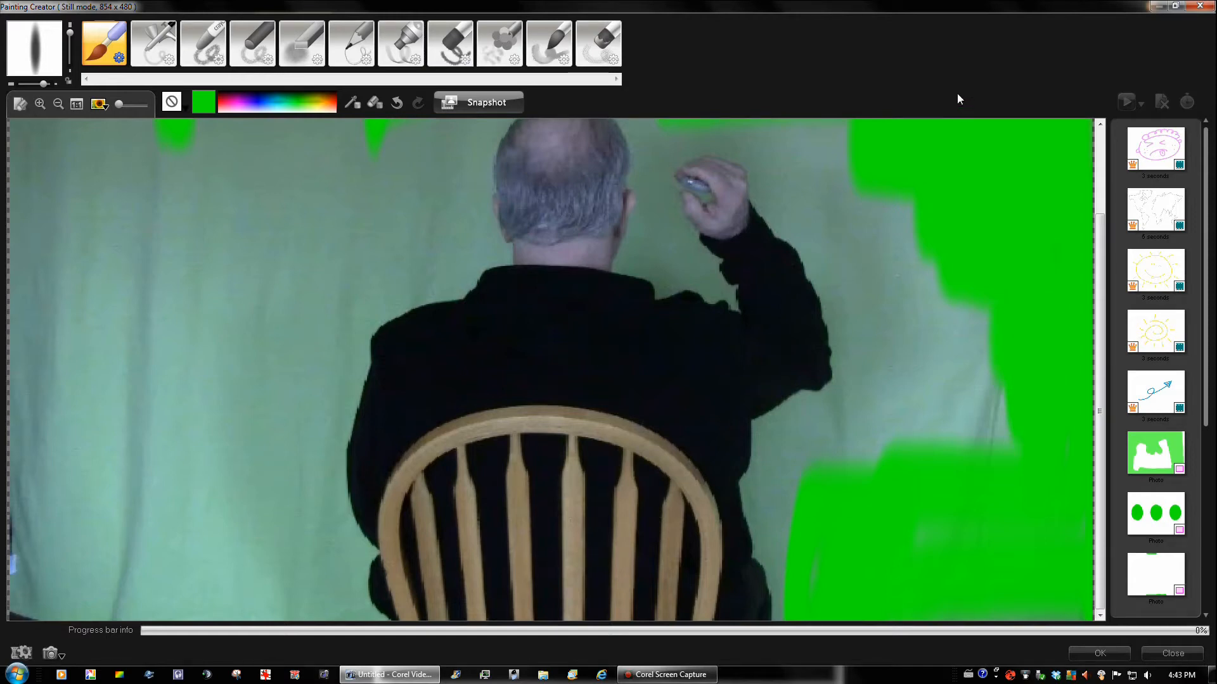
{"action": "mouse_move", "coordinate": [965, 116]}
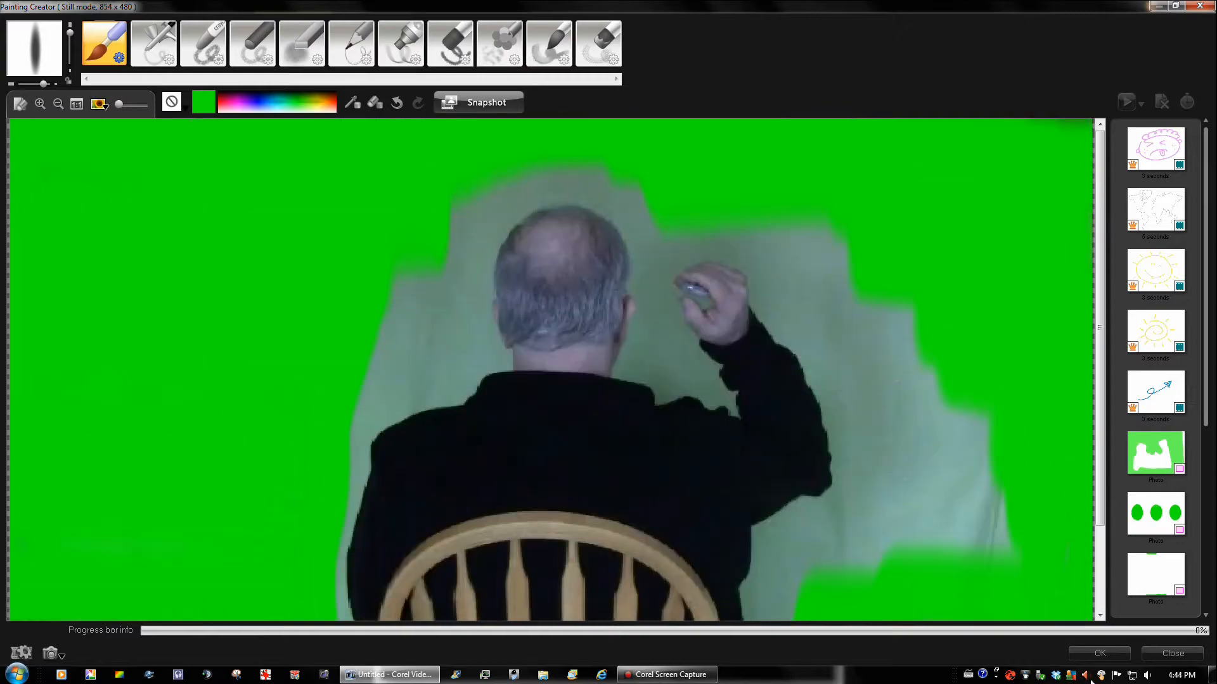
{"action": "mouse_move", "coordinate": [1098, 655]}
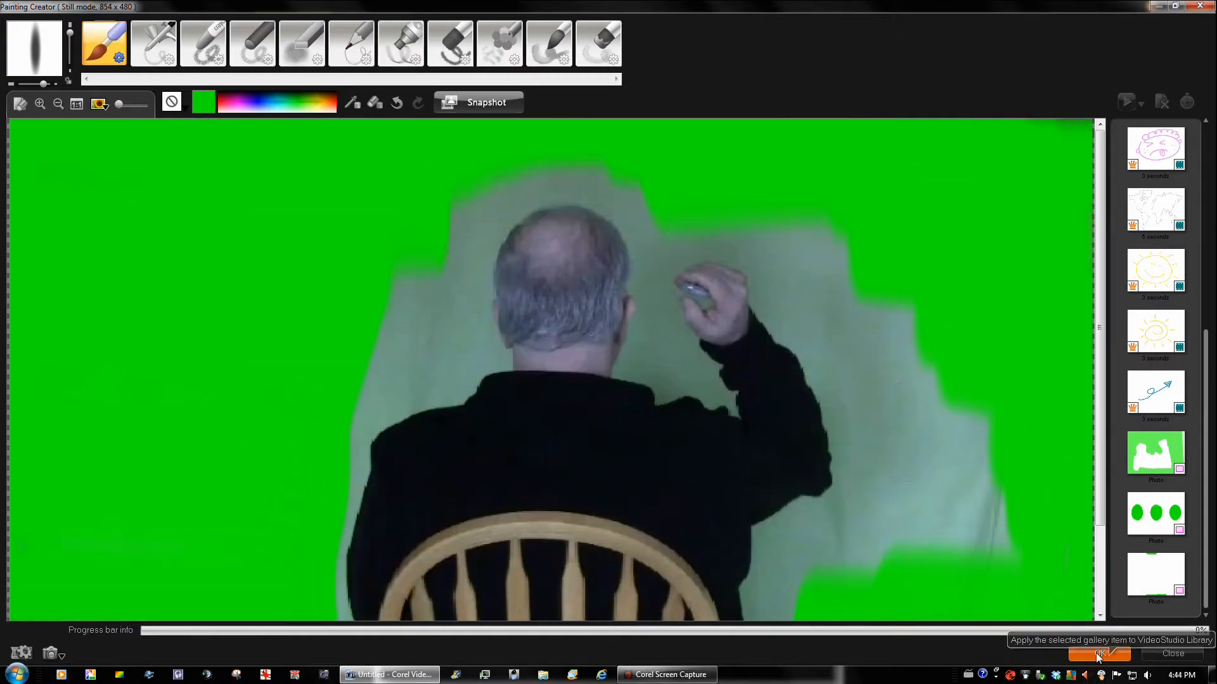
{"action": "left_click", "coordinate": [1098, 654]}
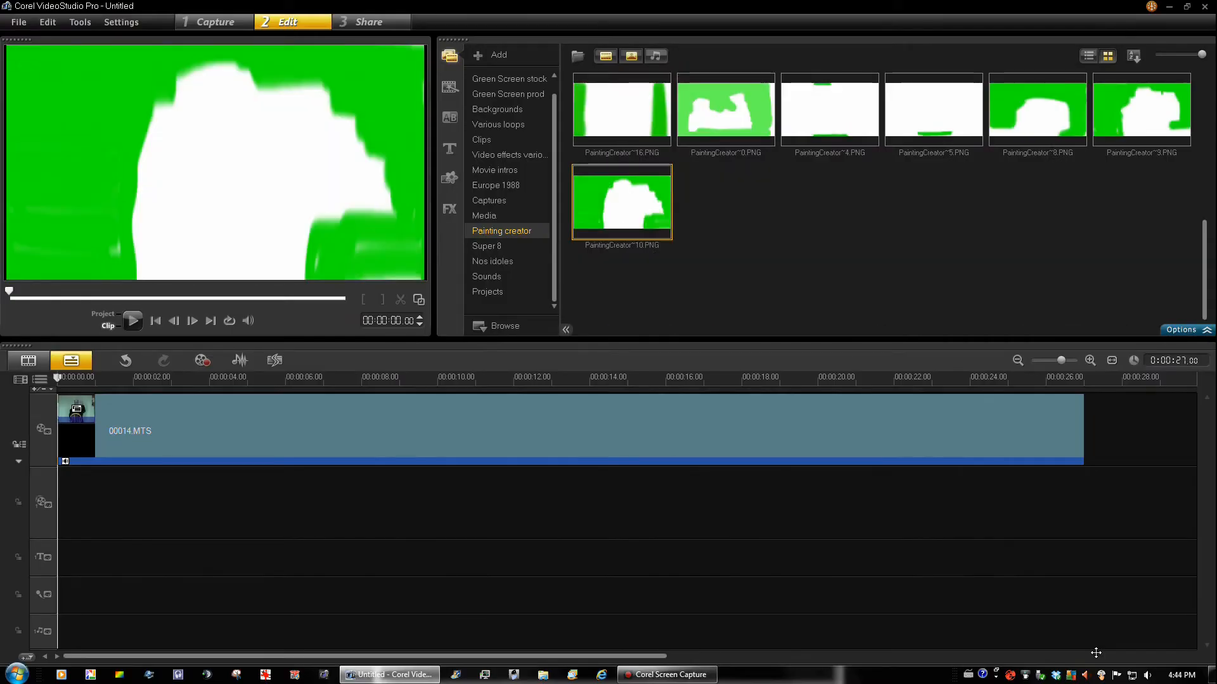
{"action": "mouse_move", "coordinate": [637, 326]}
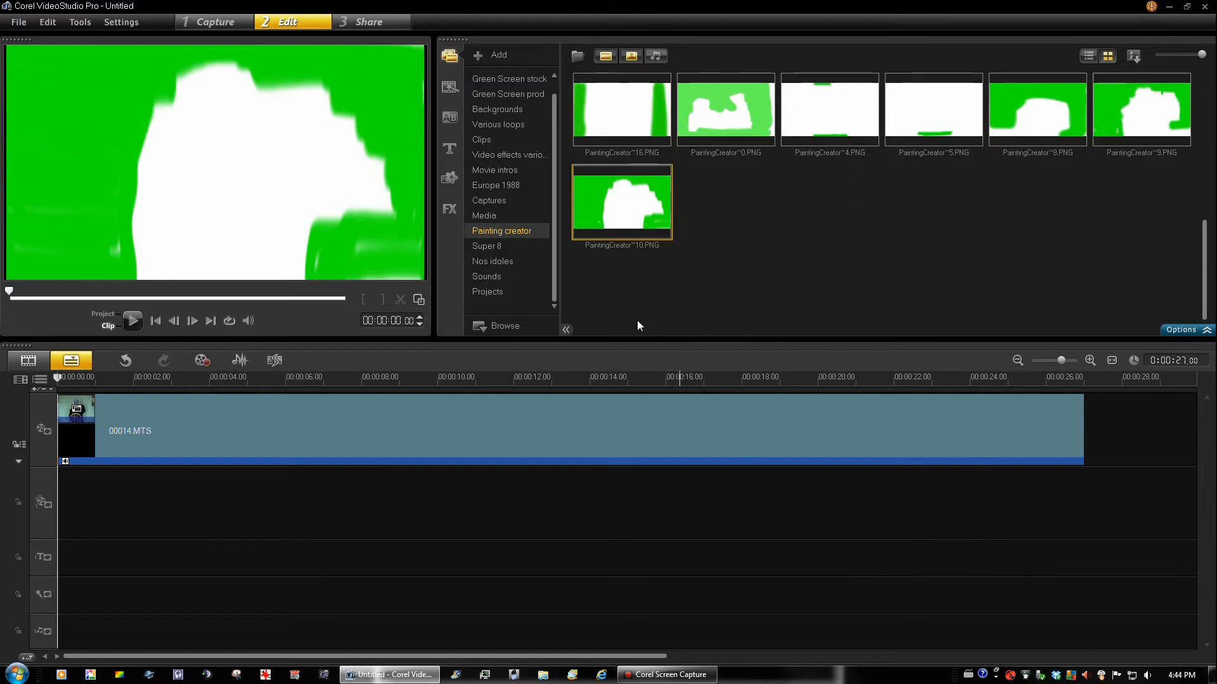
{"action": "mouse_move", "coordinate": [629, 216]}
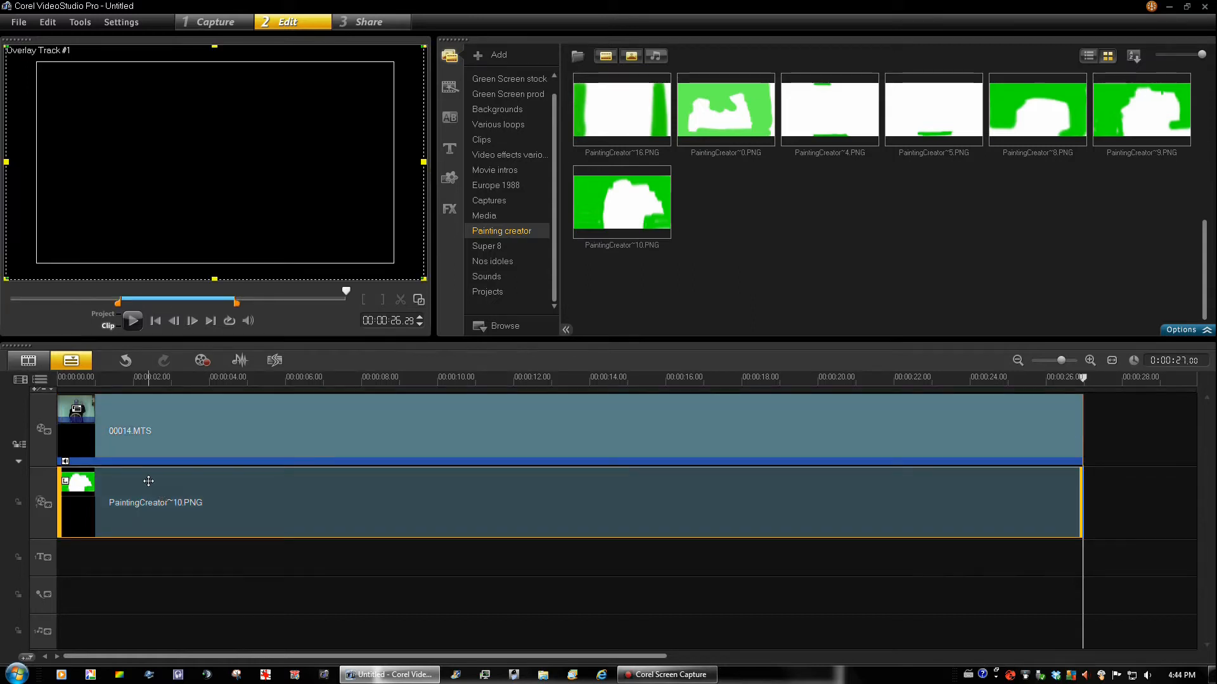
{"action": "mouse_move", "coordinate": [105, 377]}
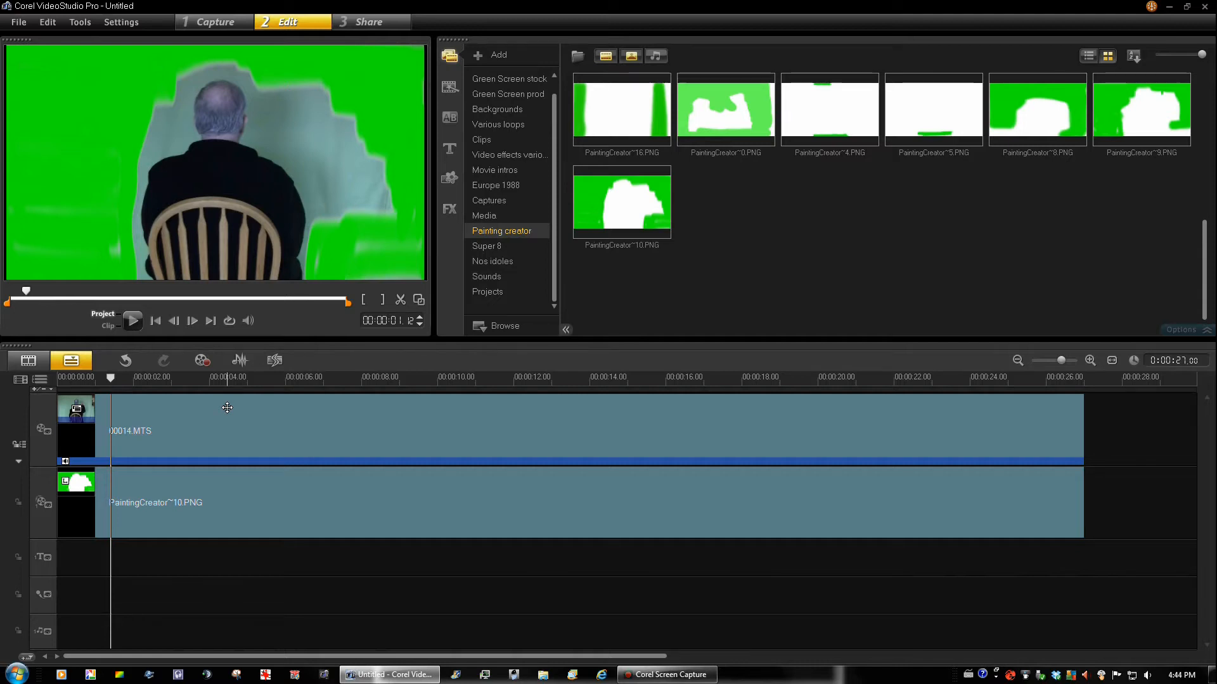
{"action": "mouse_move", "coordinate": [489, 335]}
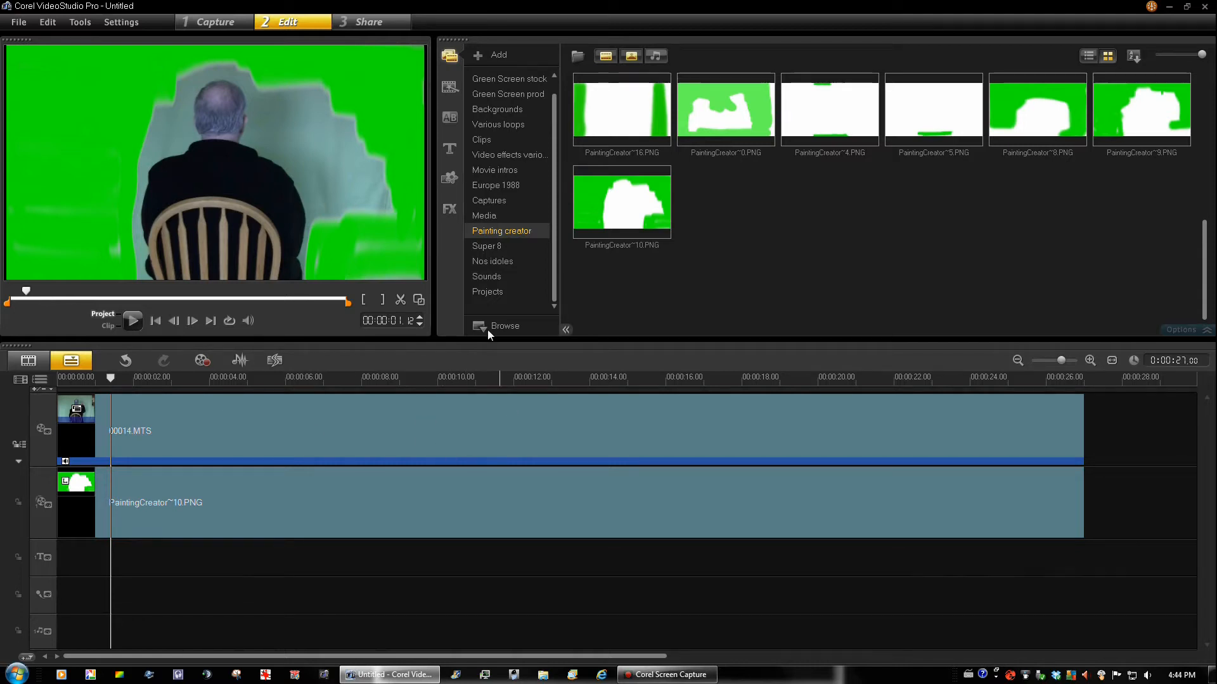
{"action": "mouse_move", "coordinate": [344, 91]}
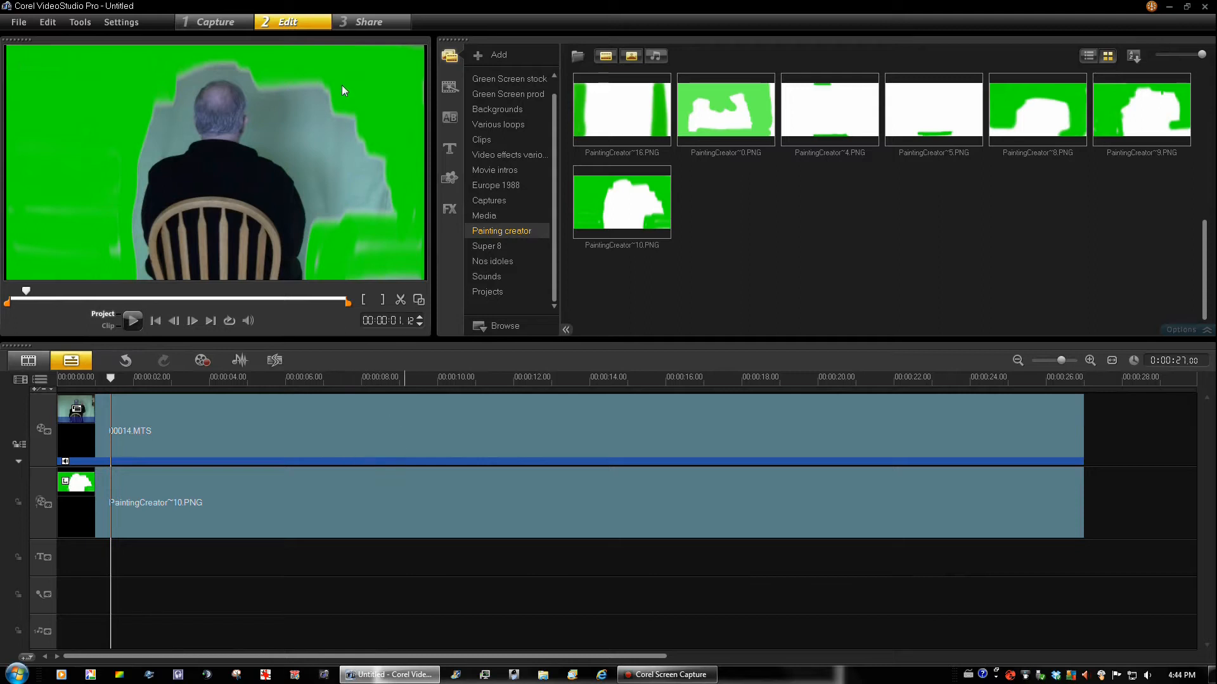
{"action": "mouse_move", "coordinate": [368, 22]}
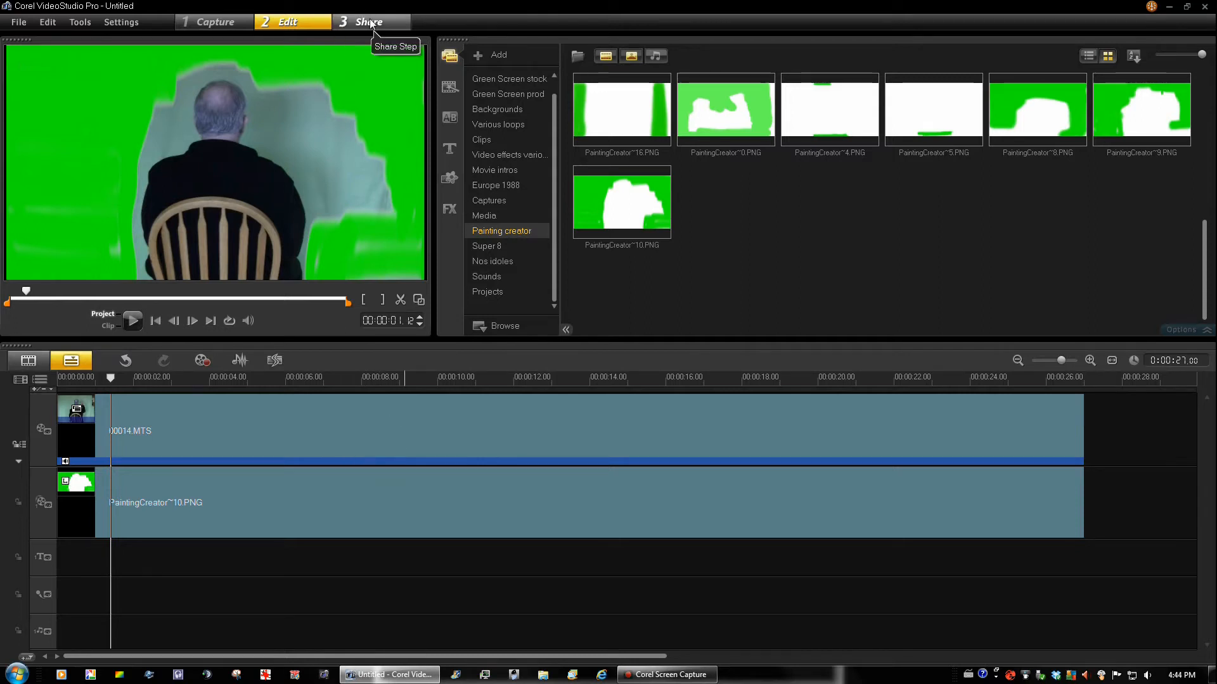
In Share, render the masked clip as an MPEG-4 HD file named 'g...' in My Projects
{"action": "left_click", "coordinate": [370, 22]}
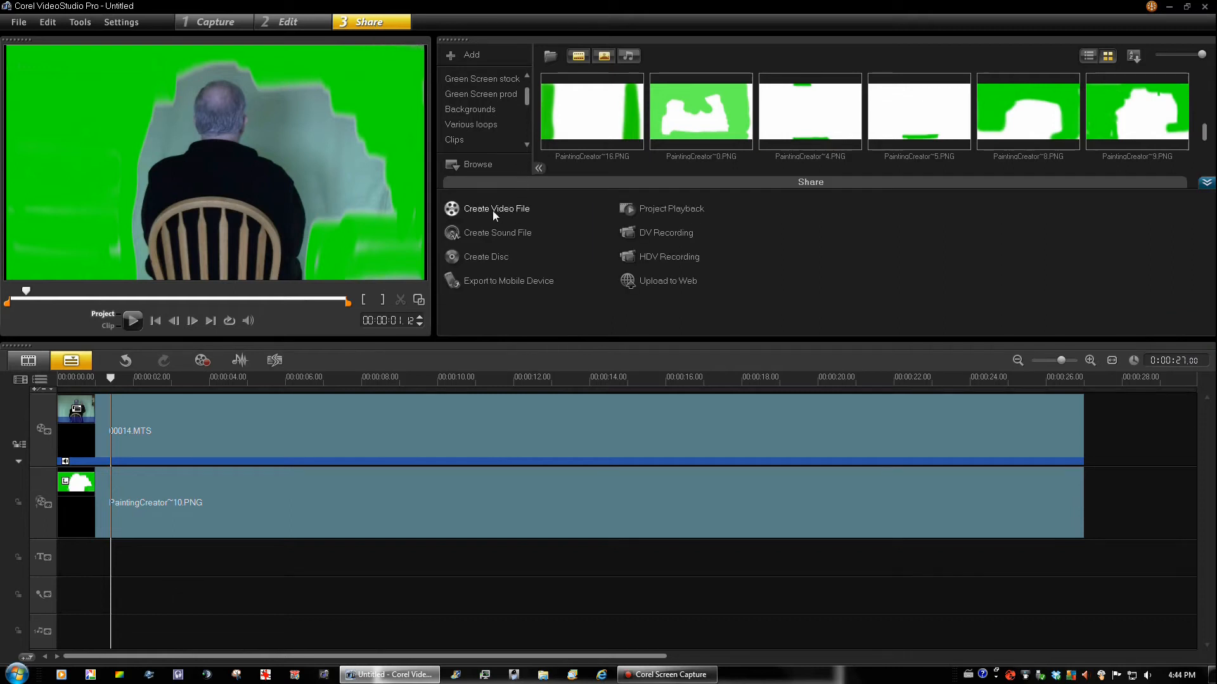
{"action": "left_click", "coordinate": [496, 208]}
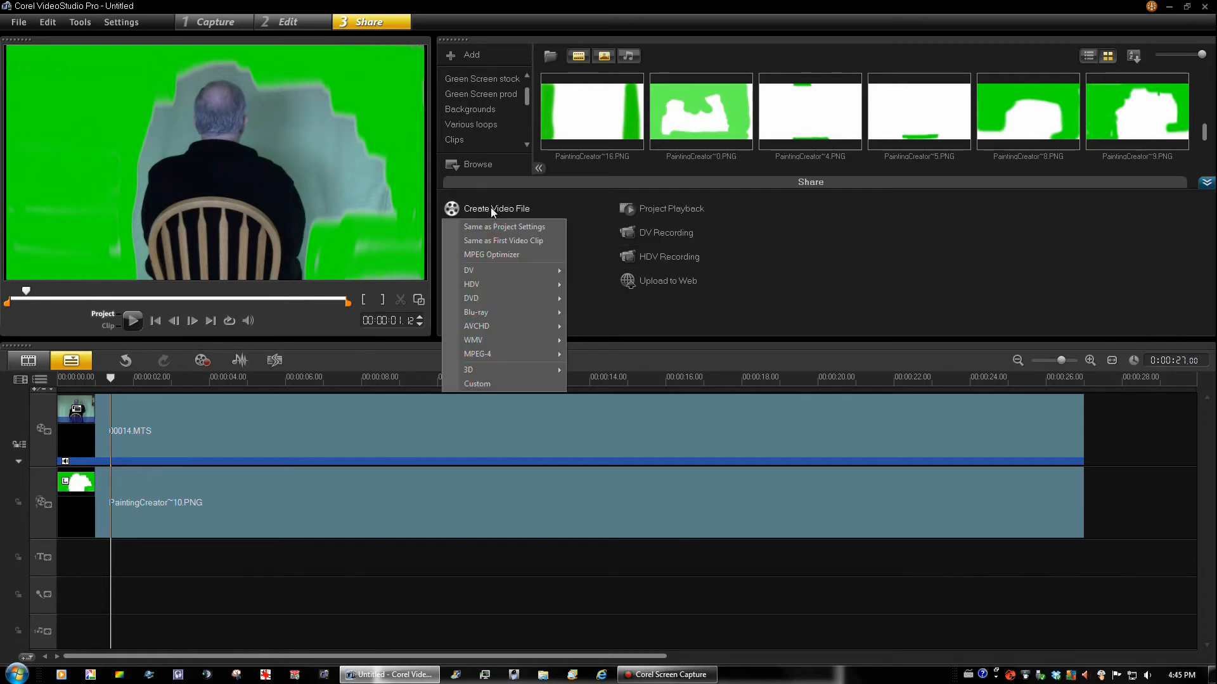
{"action": "mouse_move", "coordinate": [505, 354]}
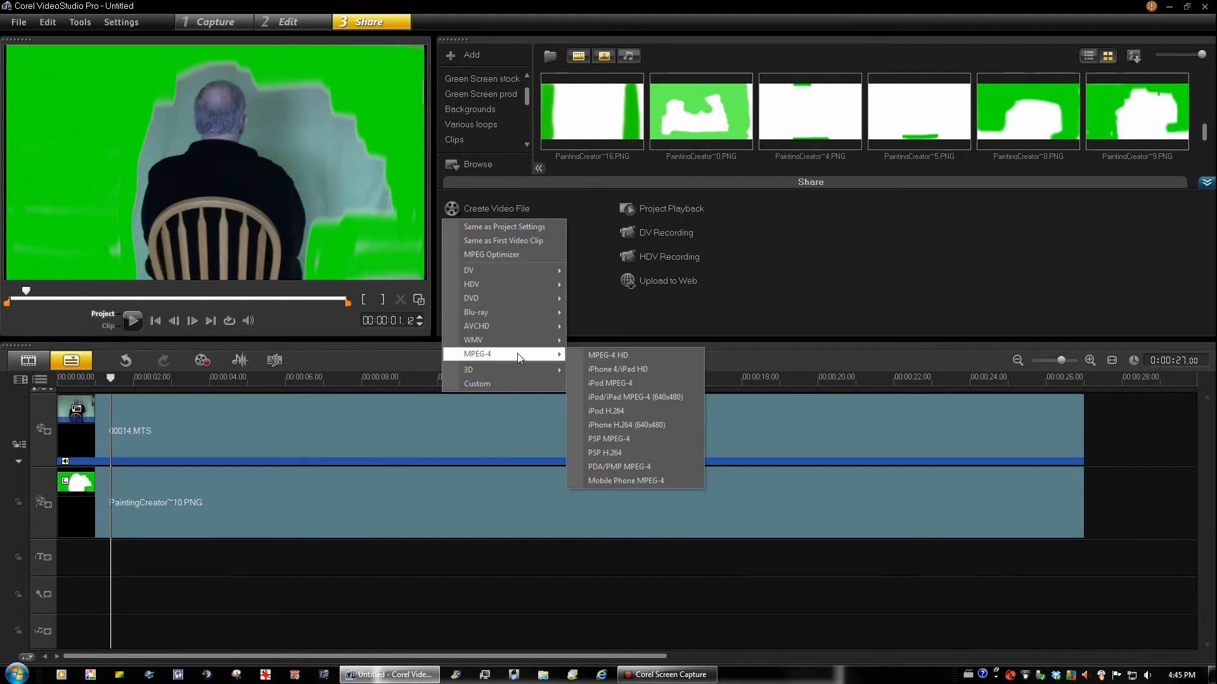
{"action": "mouse_move", "coordinate": [617, 365]}
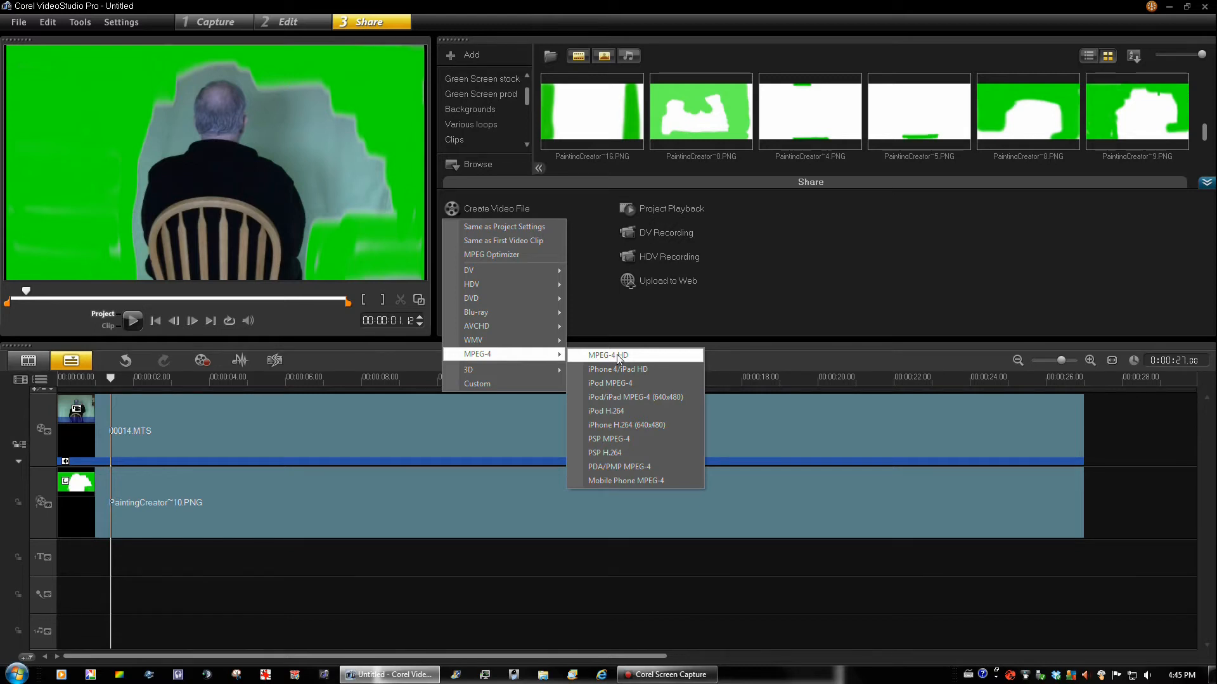
{"action": "left_click", "coordinate": [608, 355]}
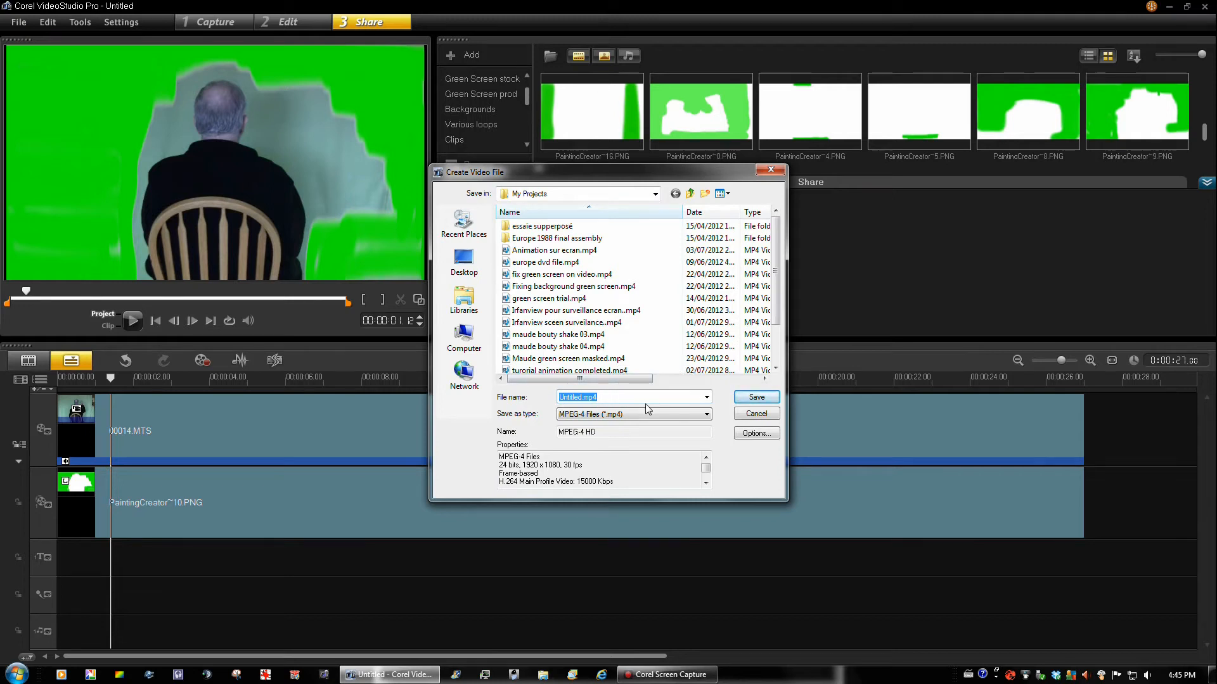
{"action": "mouse_move", "coordinate": [541, 409]}
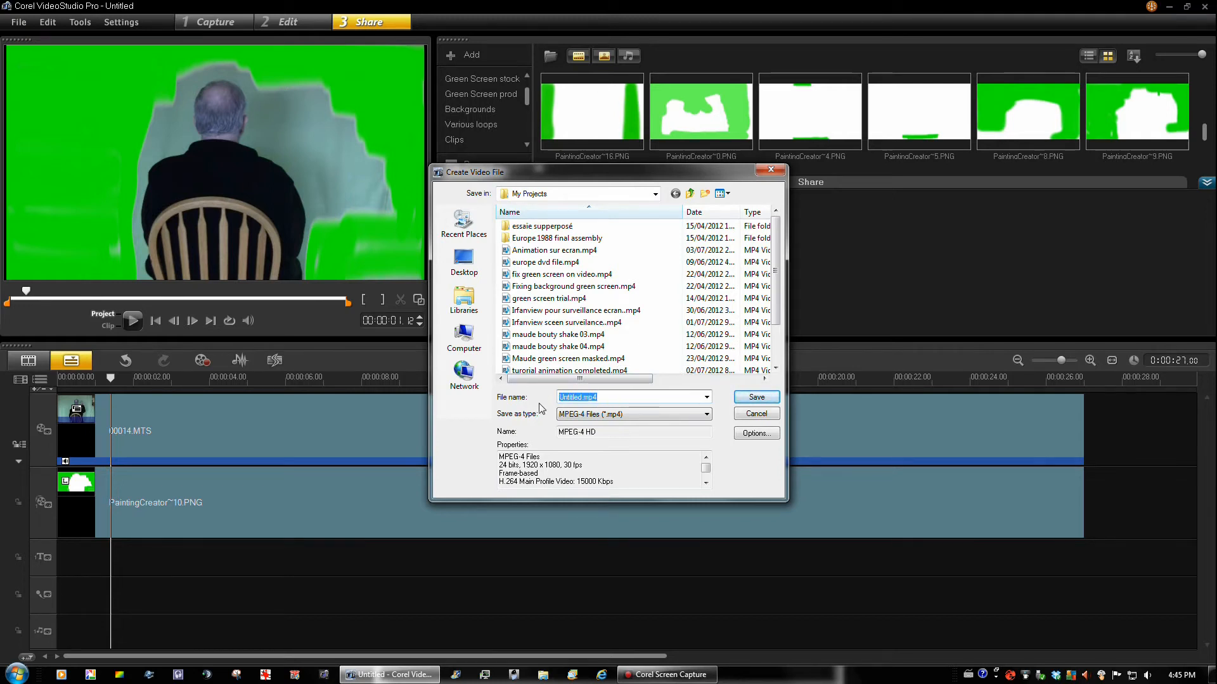
{"action": "type", "text": "g"}
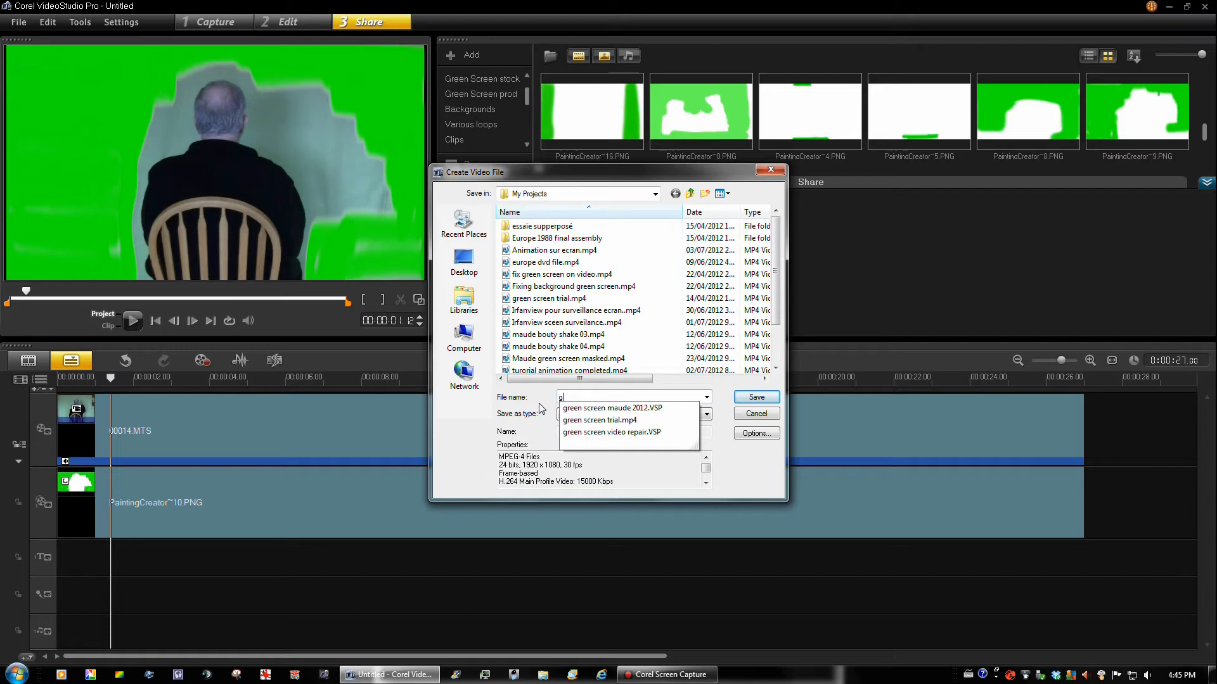
{"action": "left_click", "coordinate": [610, 433]}
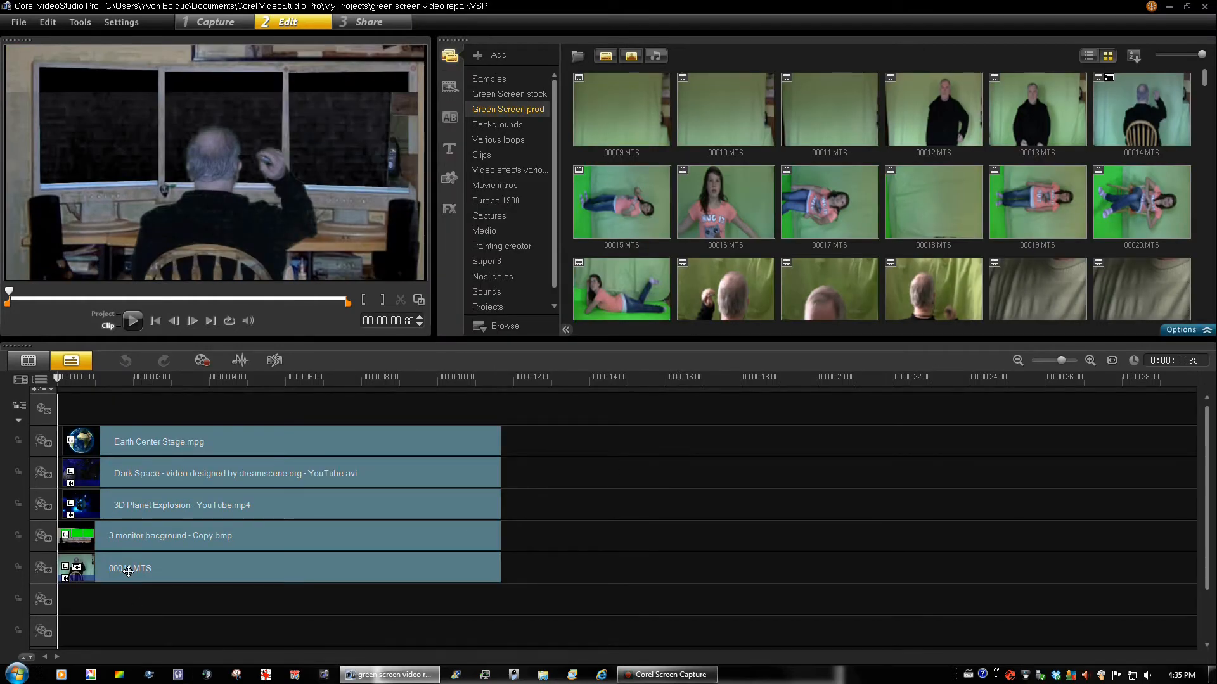
Swap 00014.MTS for video repair masked.mp4, trim its end, fit it to frame width and move it up
{"action": "right_click", "coordinate": [129, 567]}
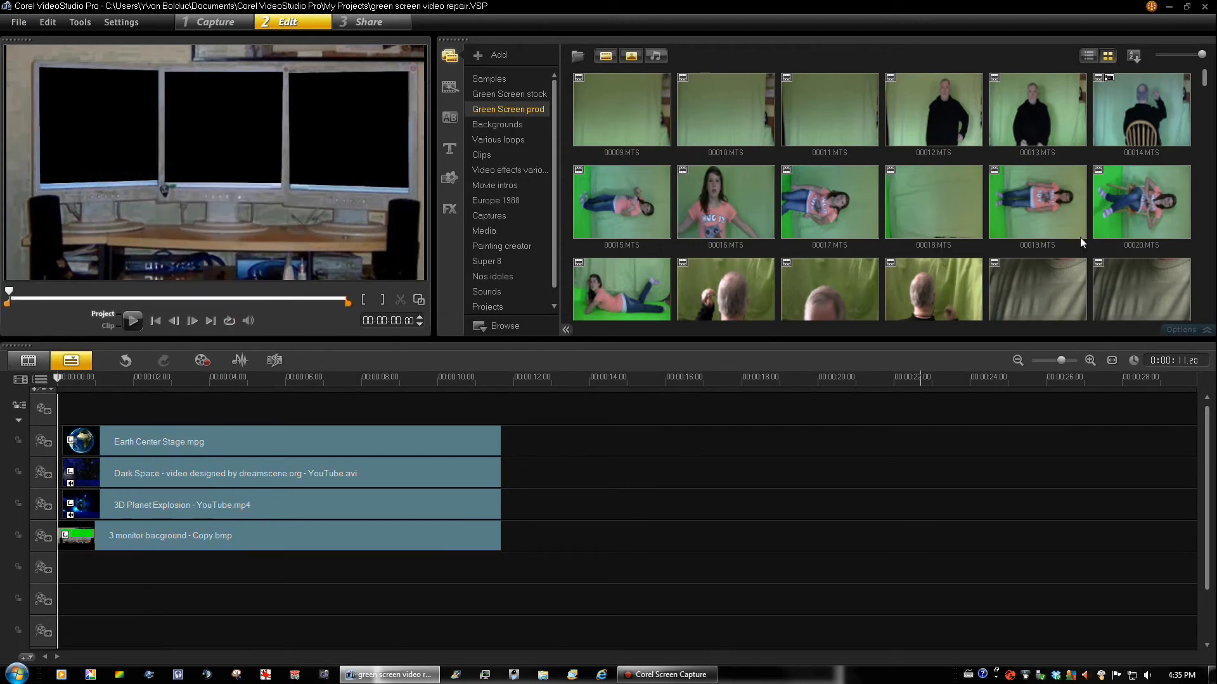
{"action": "mouse_move", "coordinate": [1200, 78]}
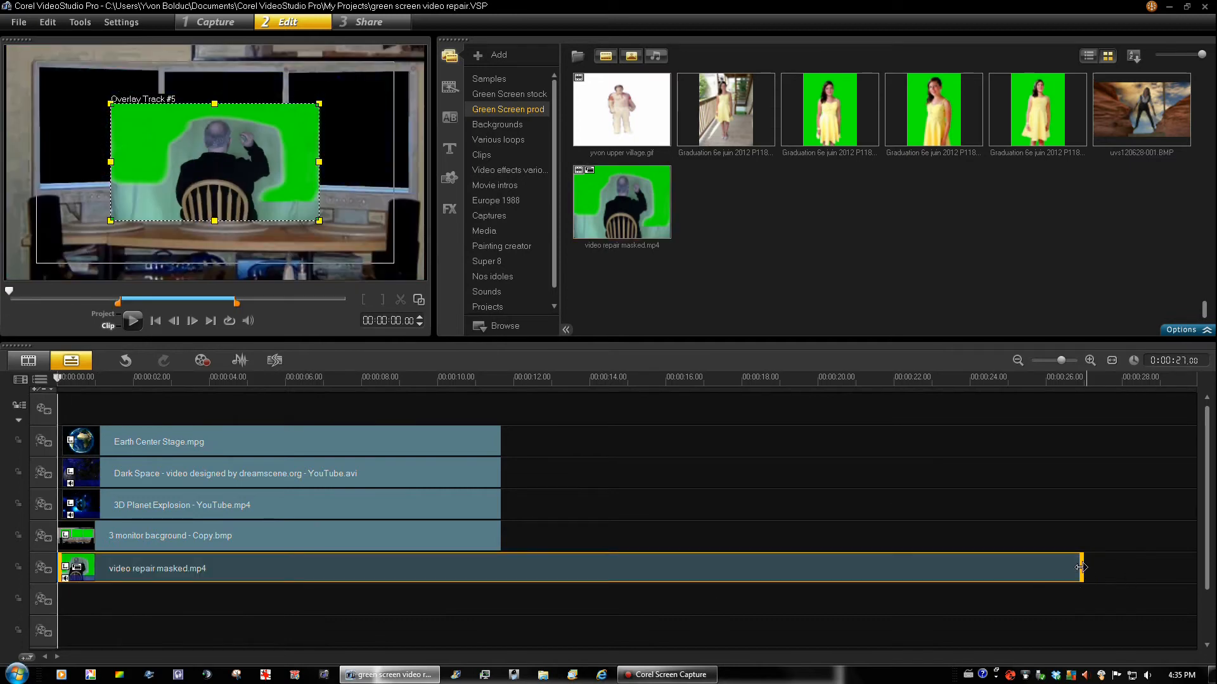
{"action": "left_click", "coordinate": [512, 578]}
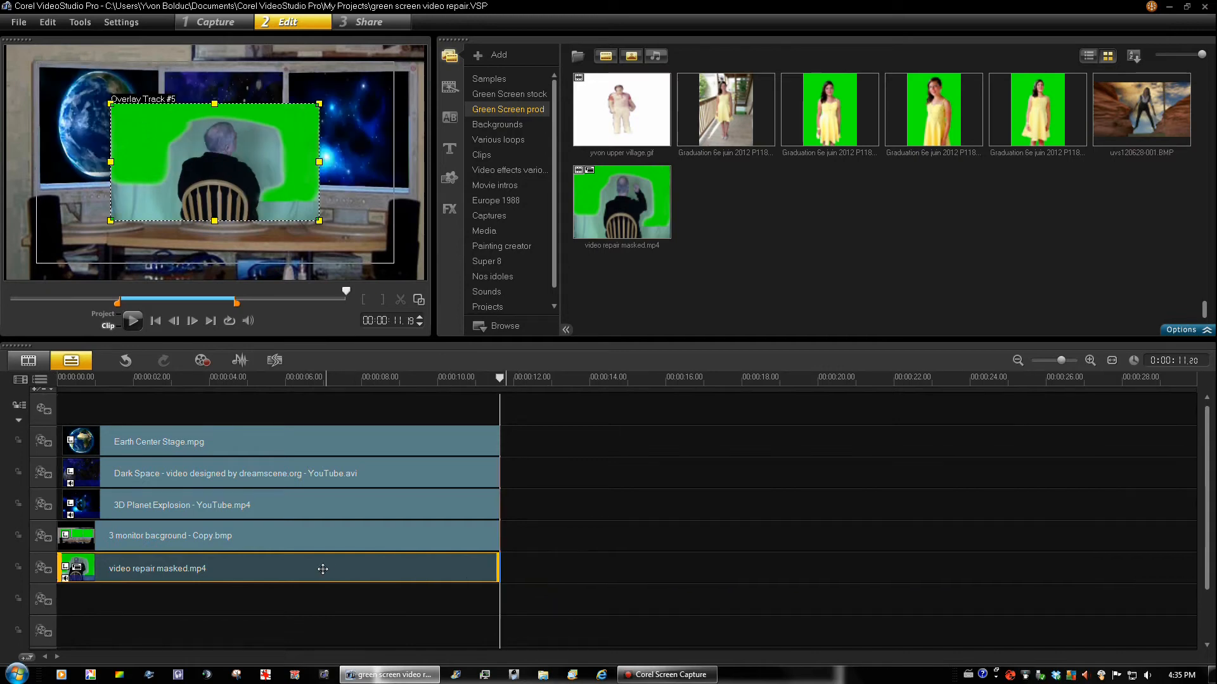
{"action": "right_click", "coordinate": [213, 163]}
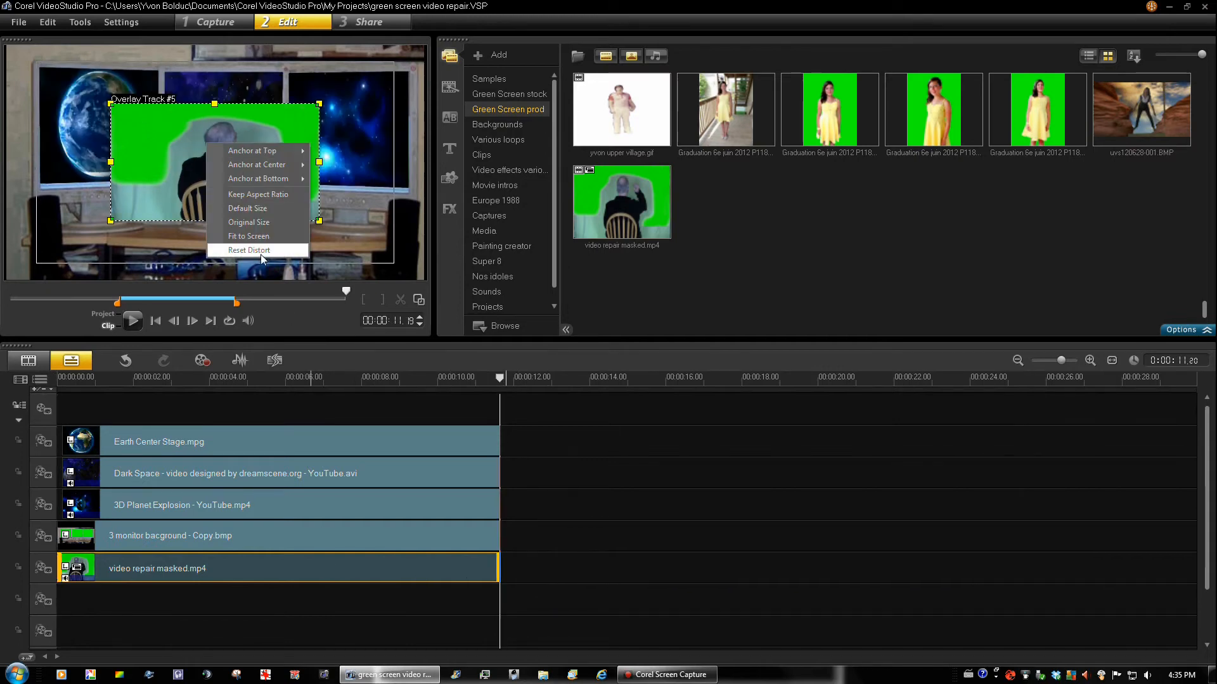
{"action": "left_click", "coordinate": [249, 250]}
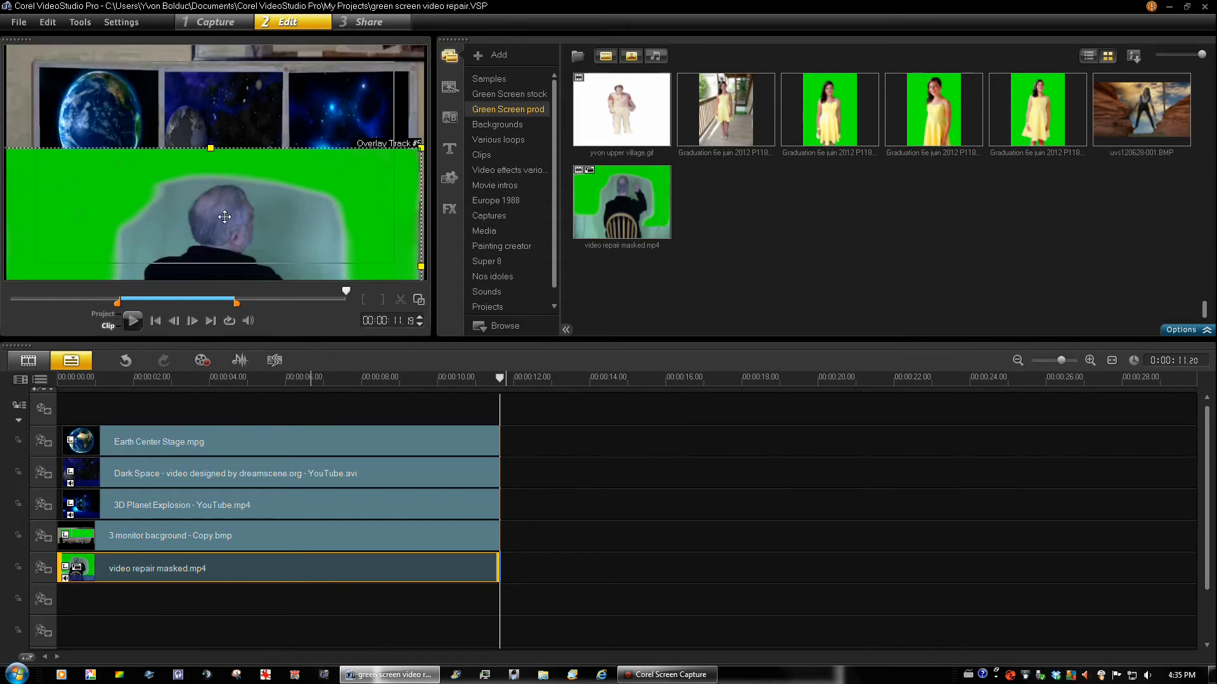
{"action": "left_click_drag", "start_coordinate": [226, 217], "coordinate": [228, 186]}
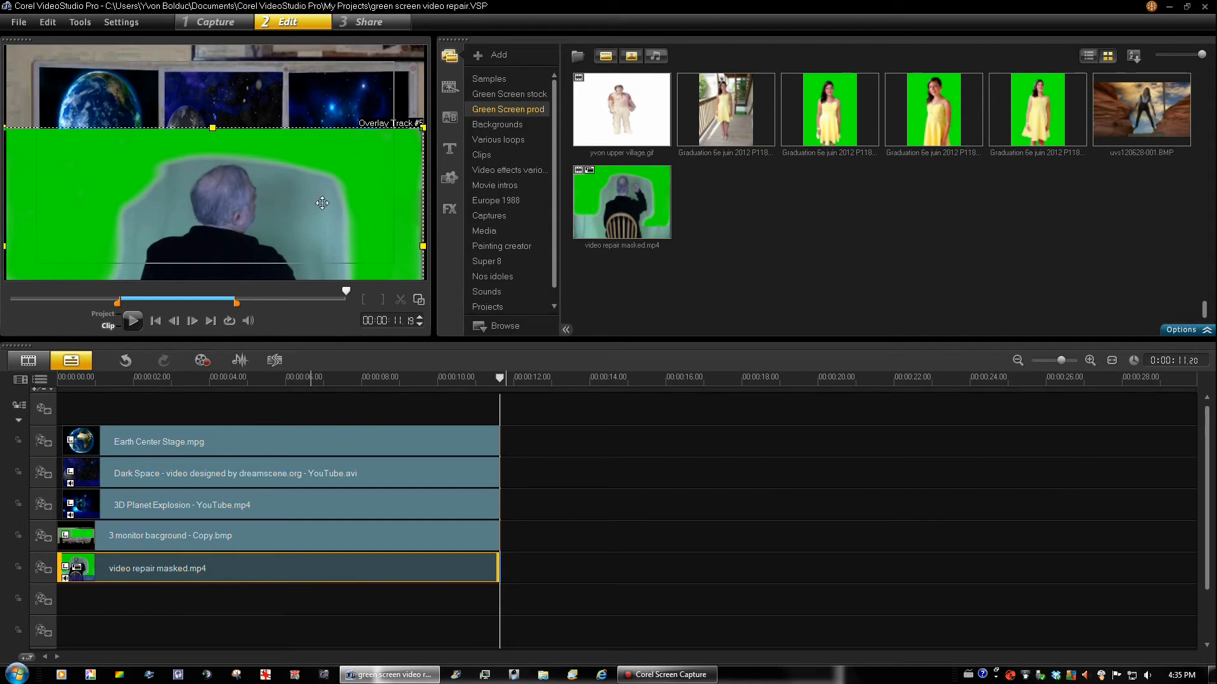
{"action": "mouse_move", "coordinate": [334, 202]}
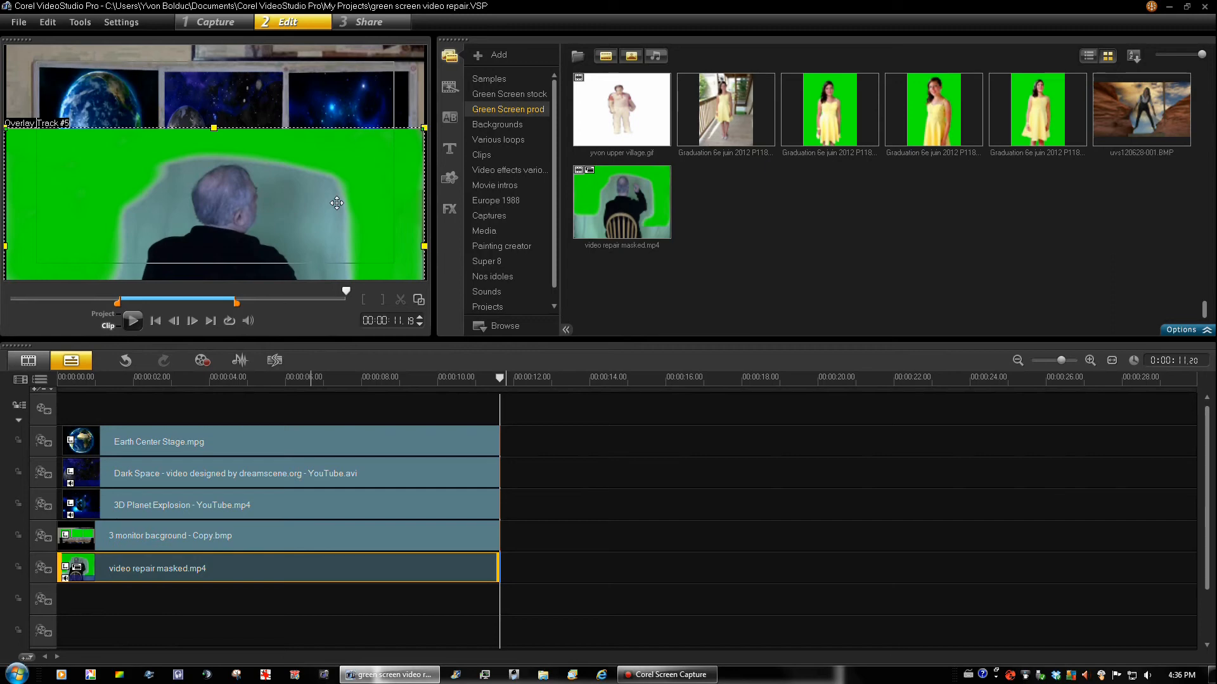
{"action": "mouse_move", "coordinate": [378, 518]}
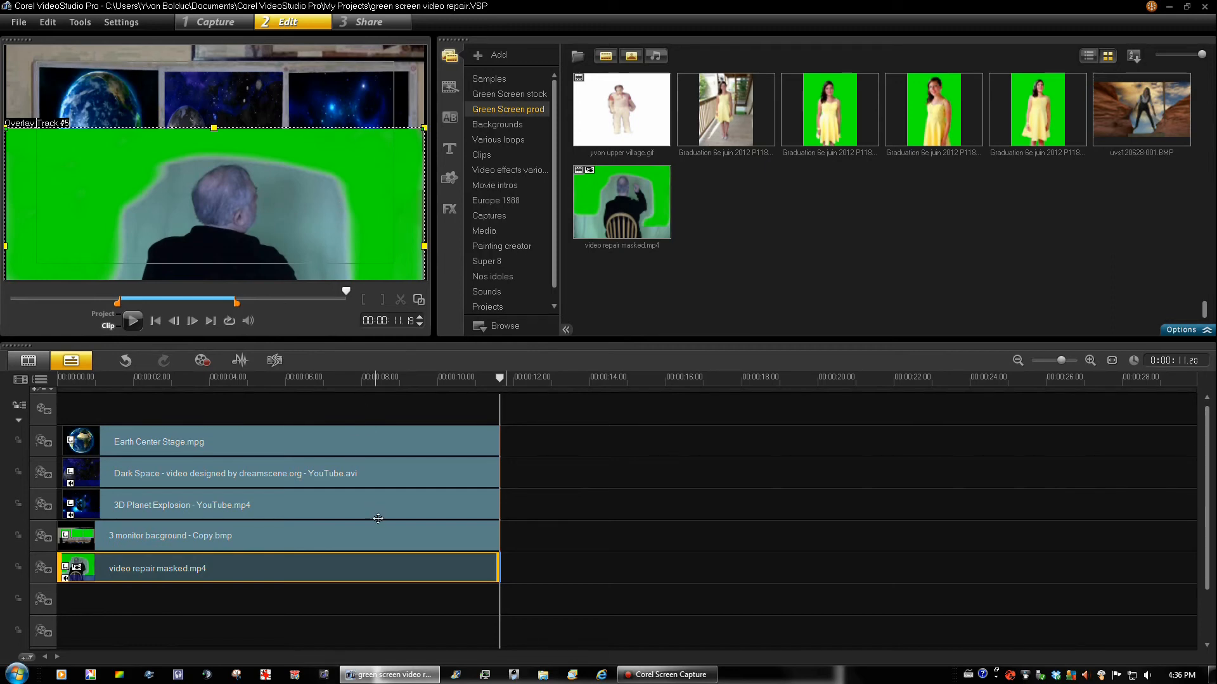
{"action": "mouse_move", "coordinate": [478, 105]}
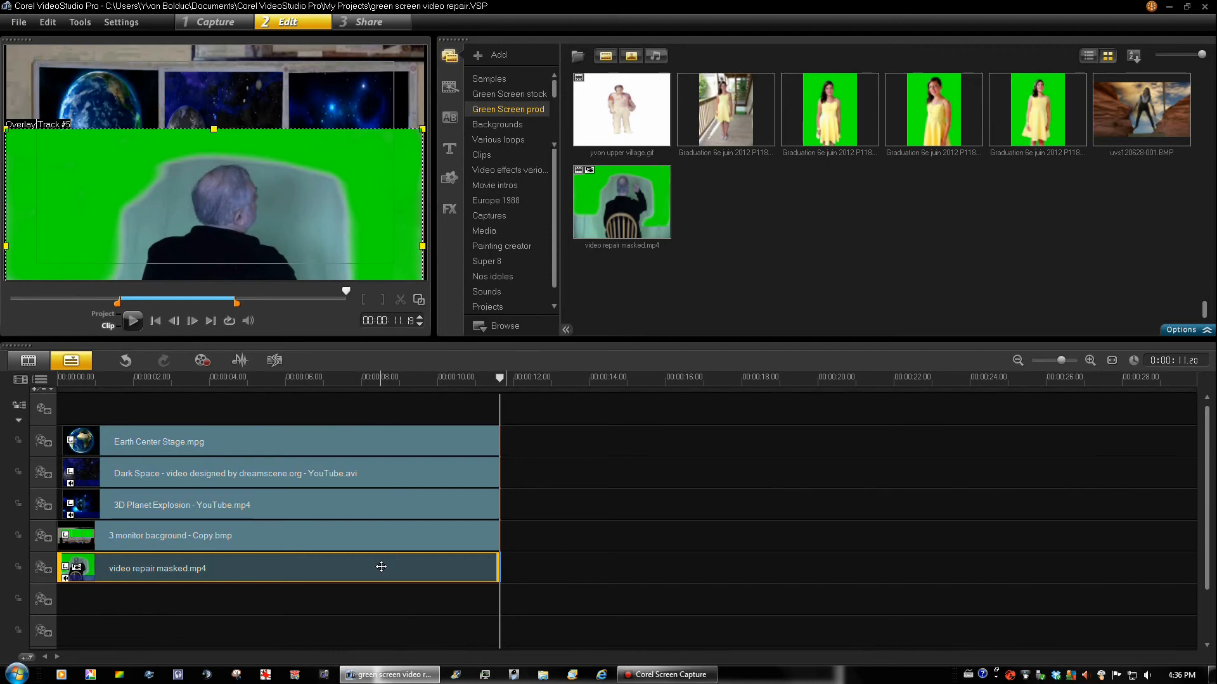
Apply Chroma Key overlay options to the masked clip with Similarity raised to 100
{"action": "left_click", "coordinate": [448, 209]}
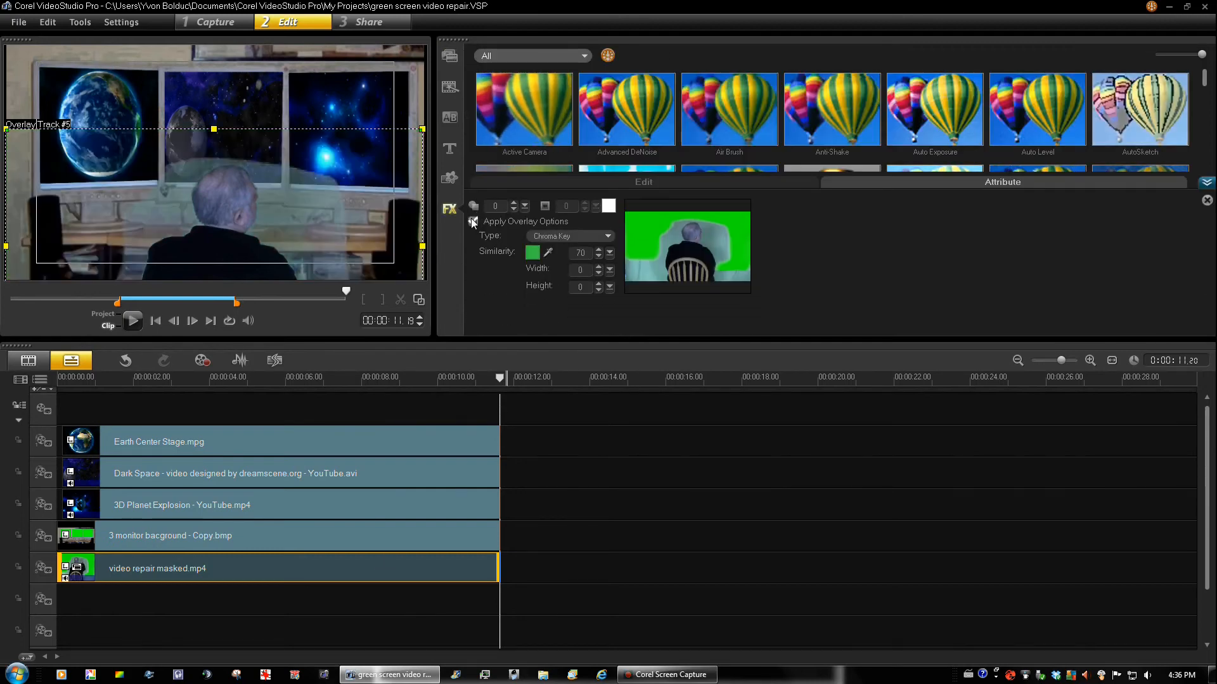
{"action": "left_click", "coordinate": [473, 221]}
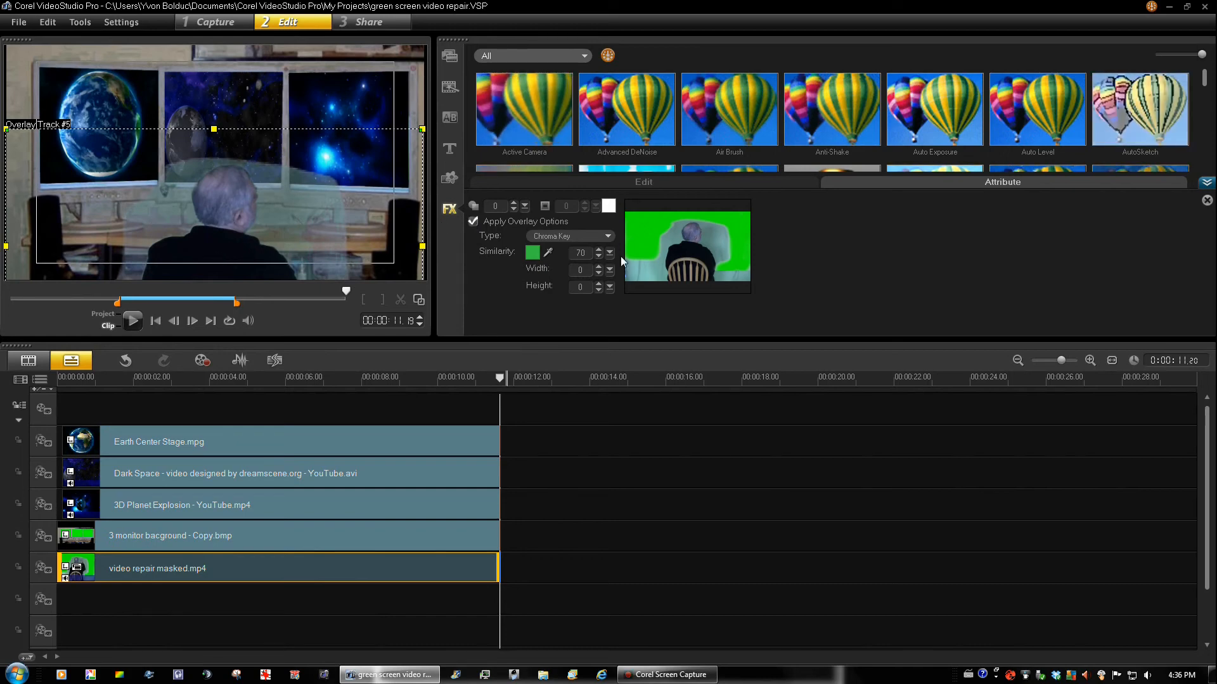
{"action": "left_click", "coordinate": [609, 249]}
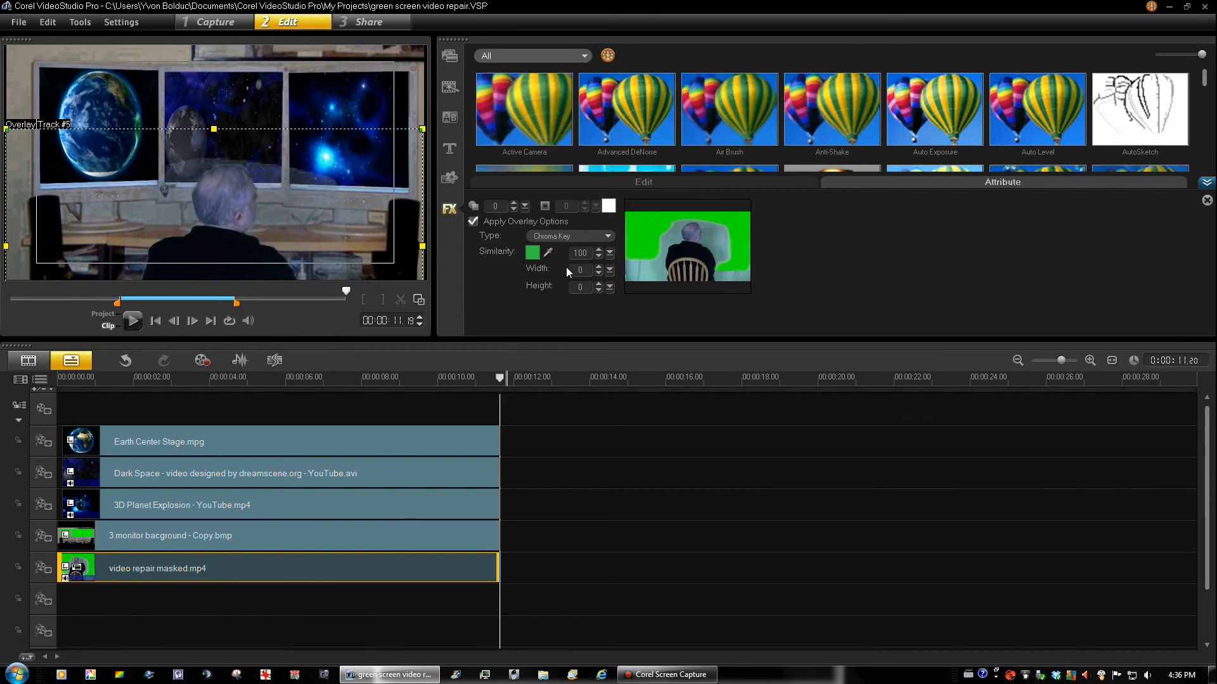
{"action": "left_click", "coordinate": [532, 252]}
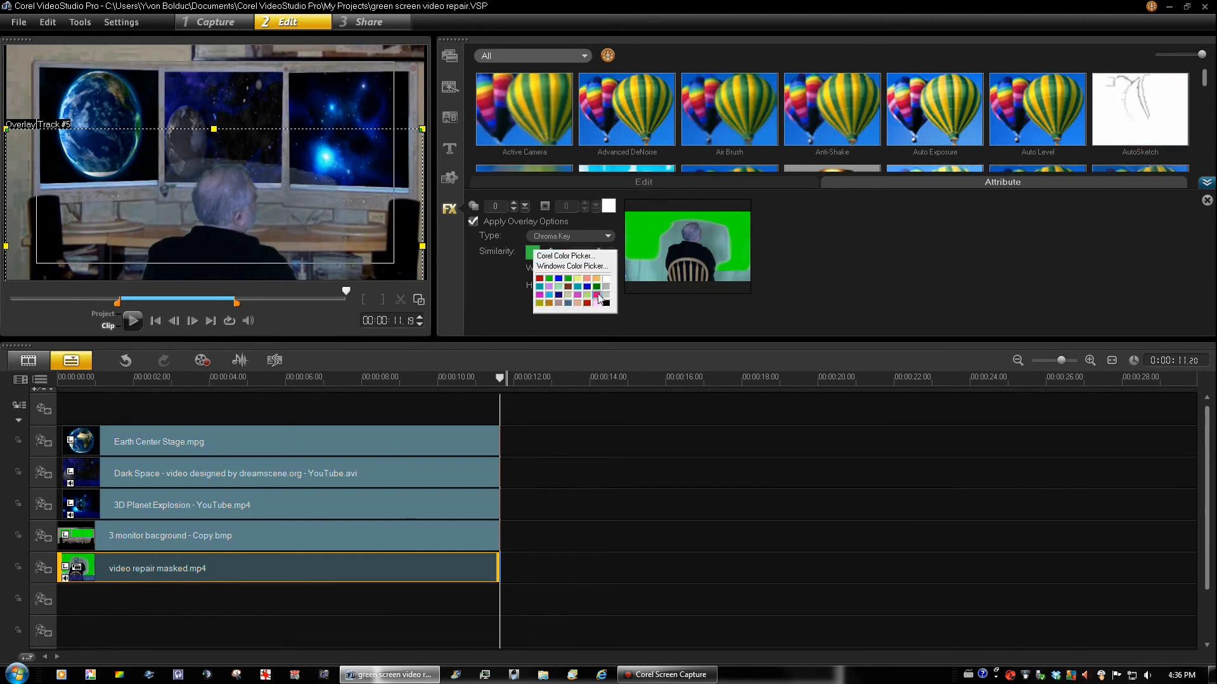
{"action": "left_click", "coordinate": [540, 296]}
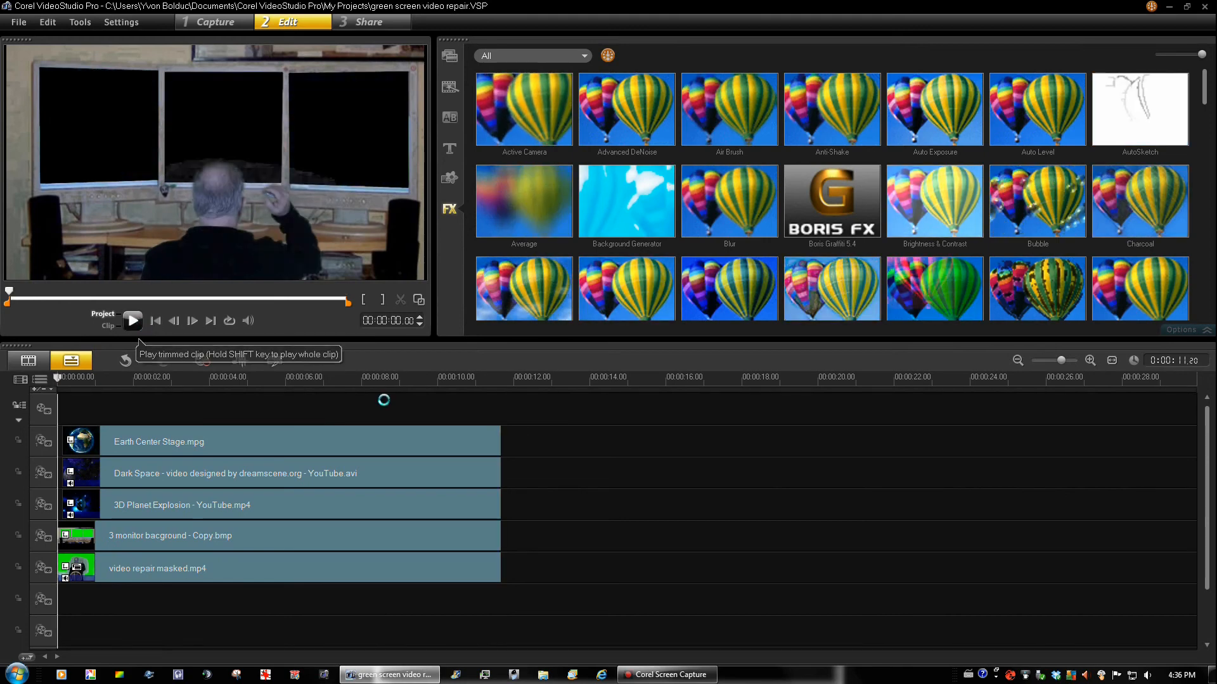
{"action": "left_click", "coordinate": [132, 321]}
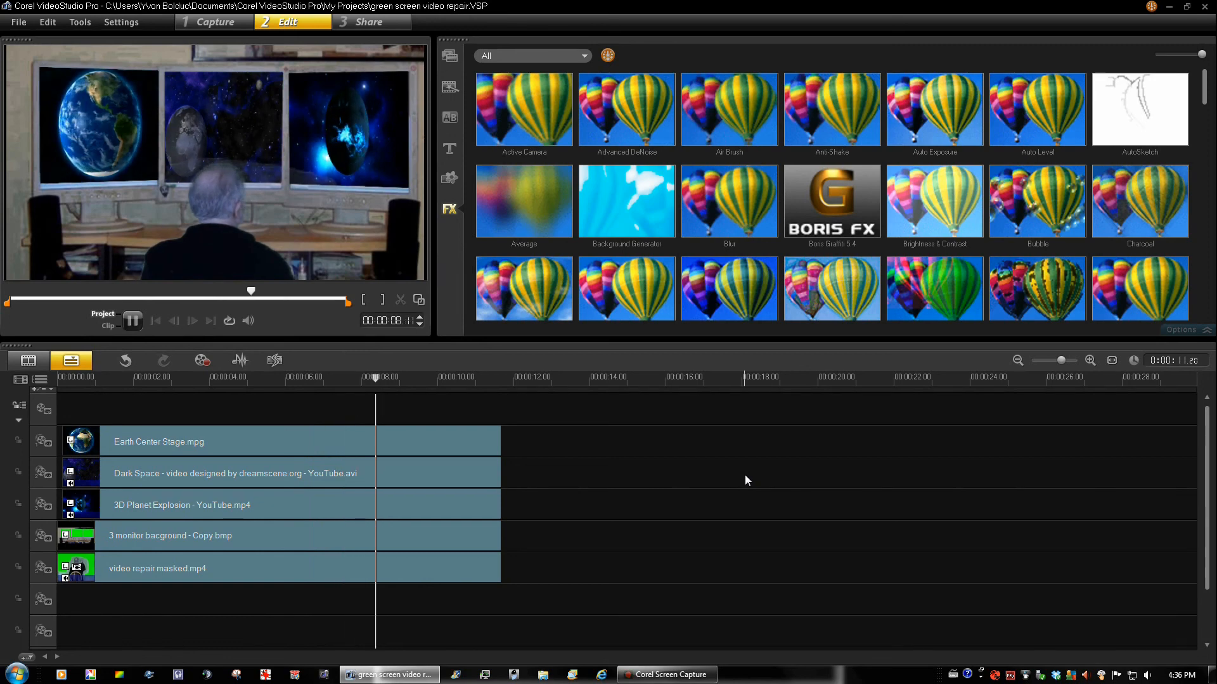
{"action": "left_click", "coordinate": [132, 321]}
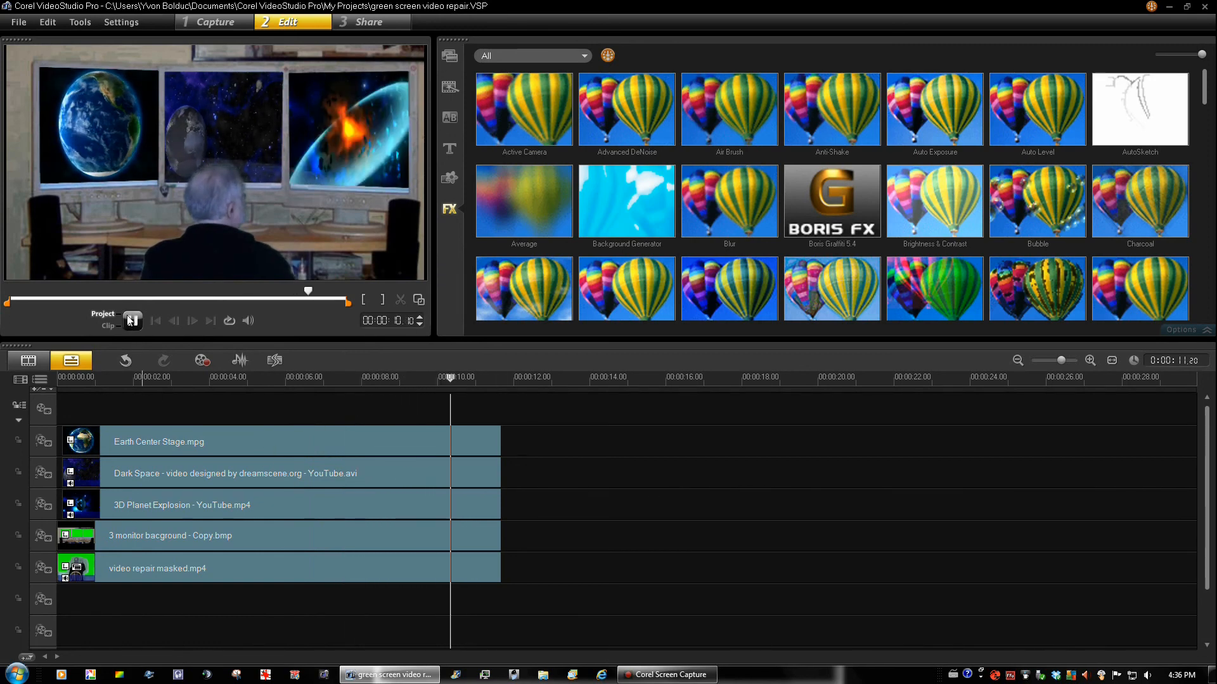
{"action": "left_click", "coordinate": [132, 320]}
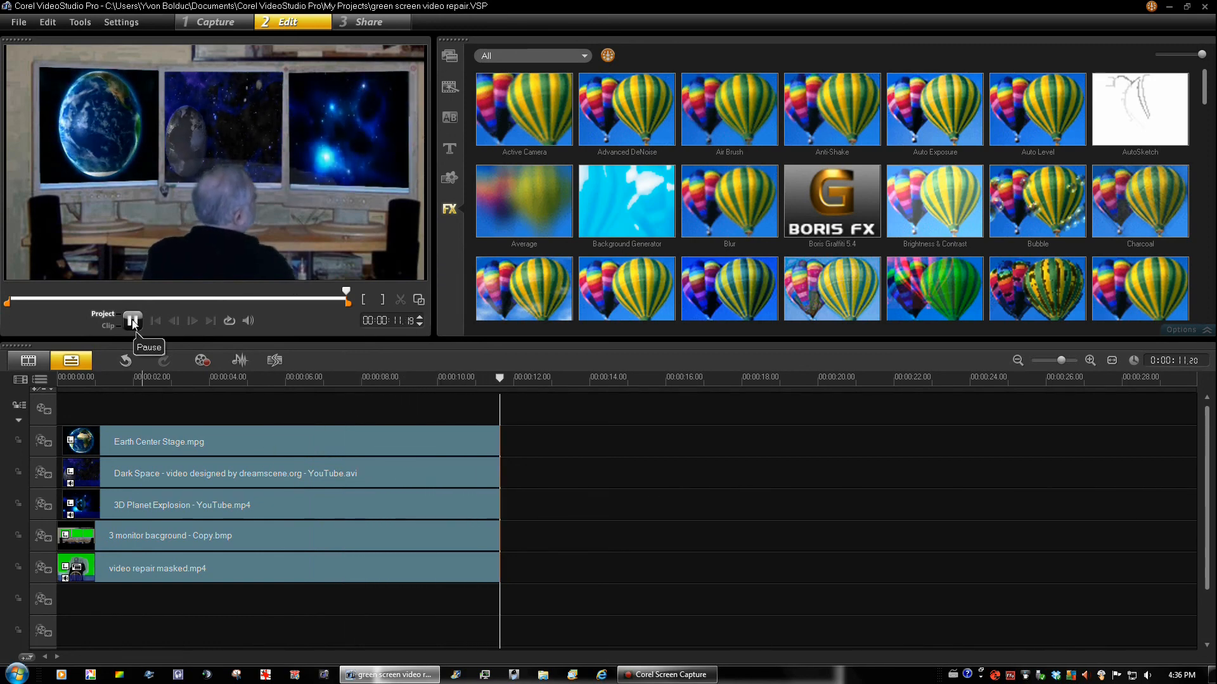